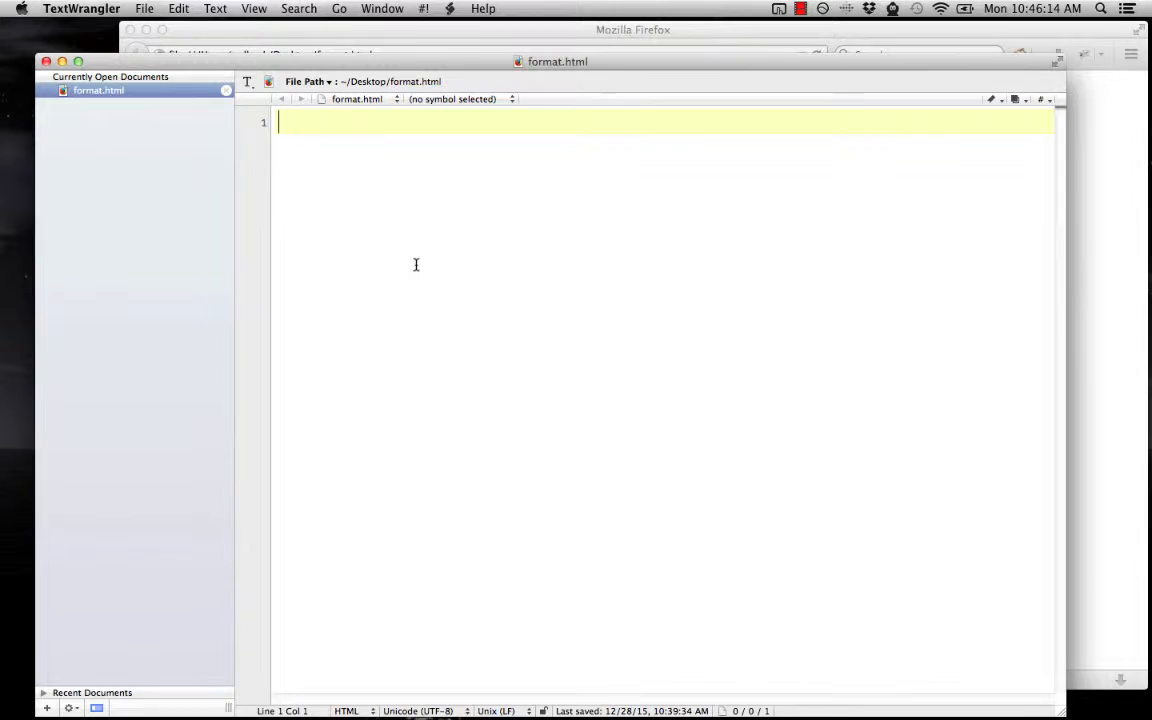
Write the html and body tags and the body text 'Hello world!' in format.html
text(</b)
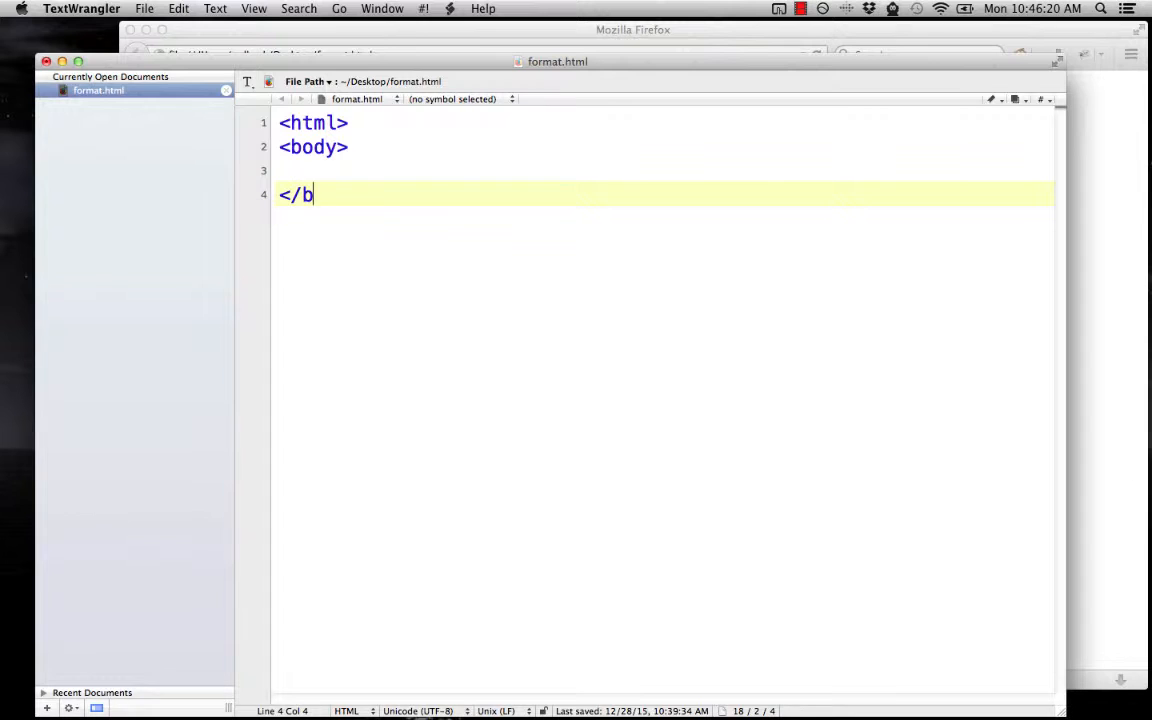
text(ody>)
text(</html>)
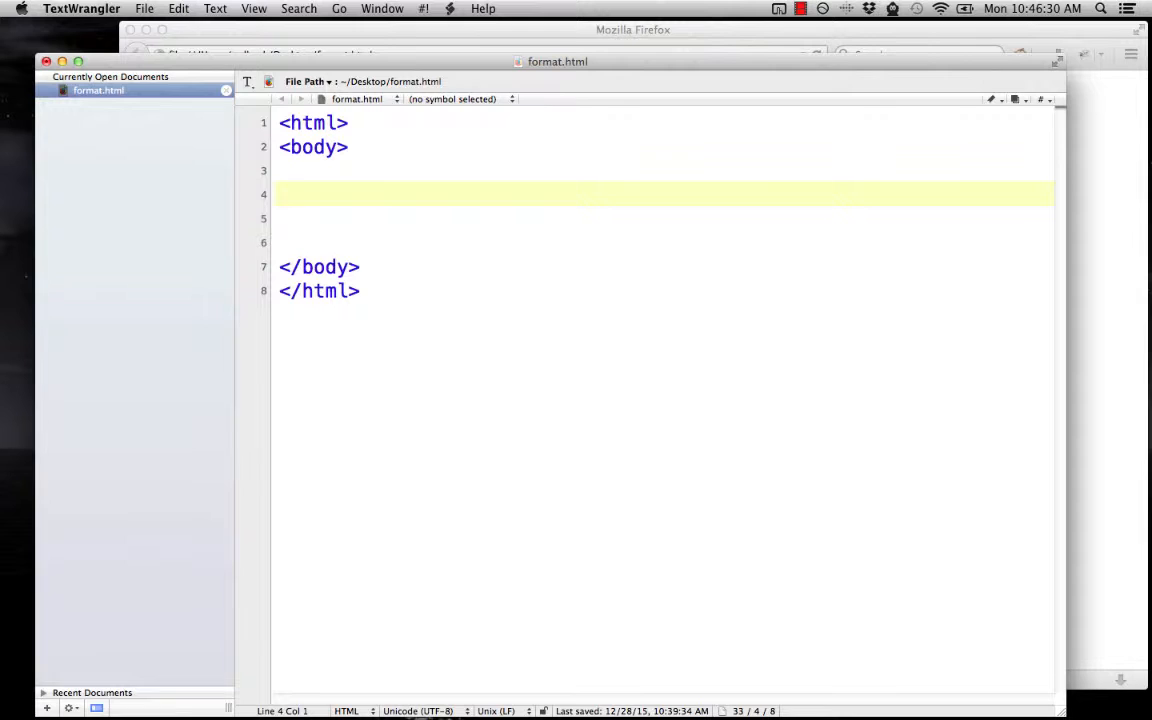
text(Hello tex)
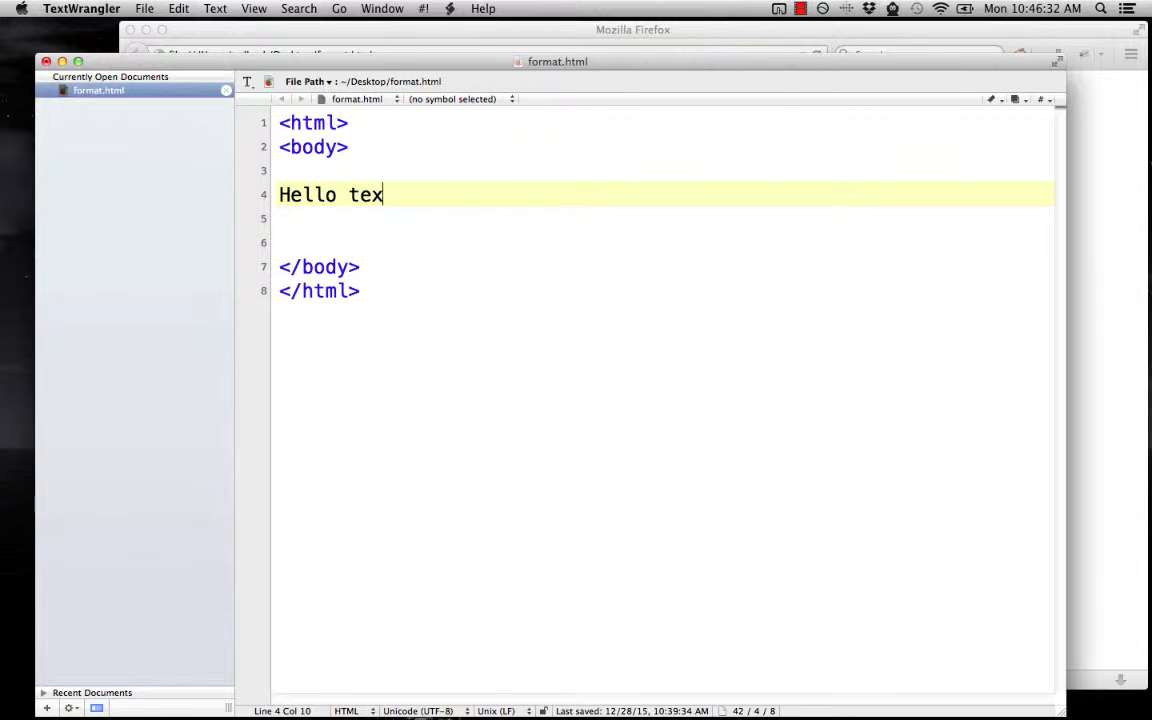
text(world!)
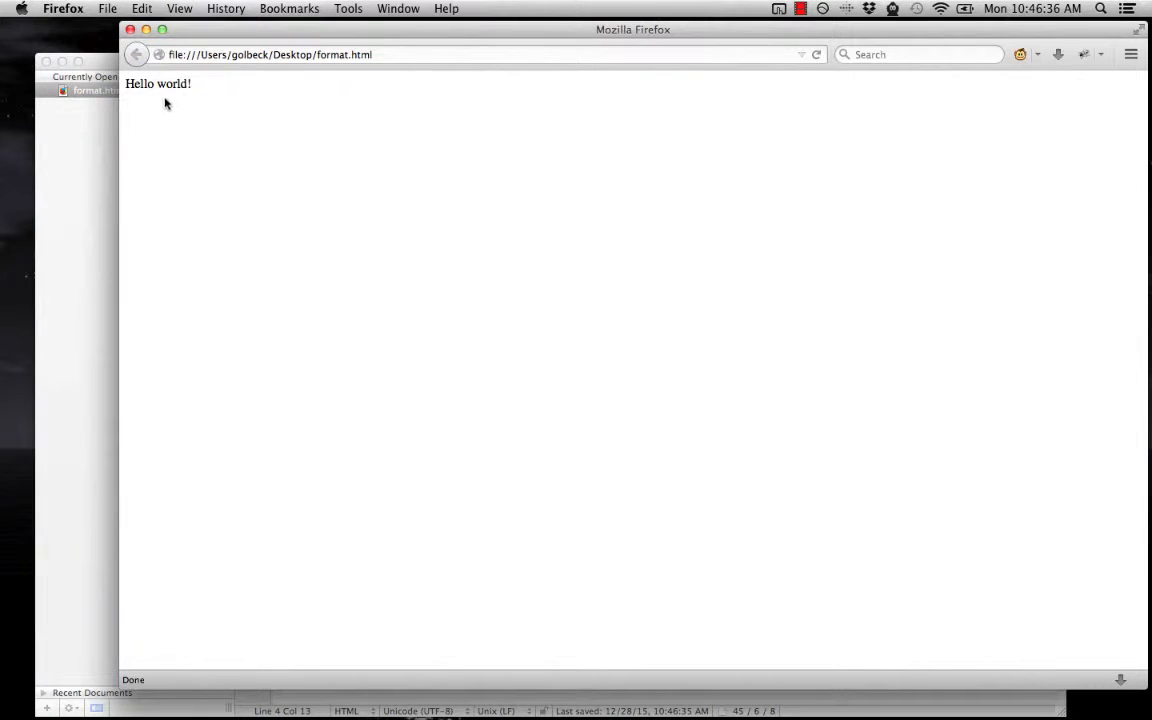
Bring Firefox forward to check the page shows Hello world!
click(180, 8)
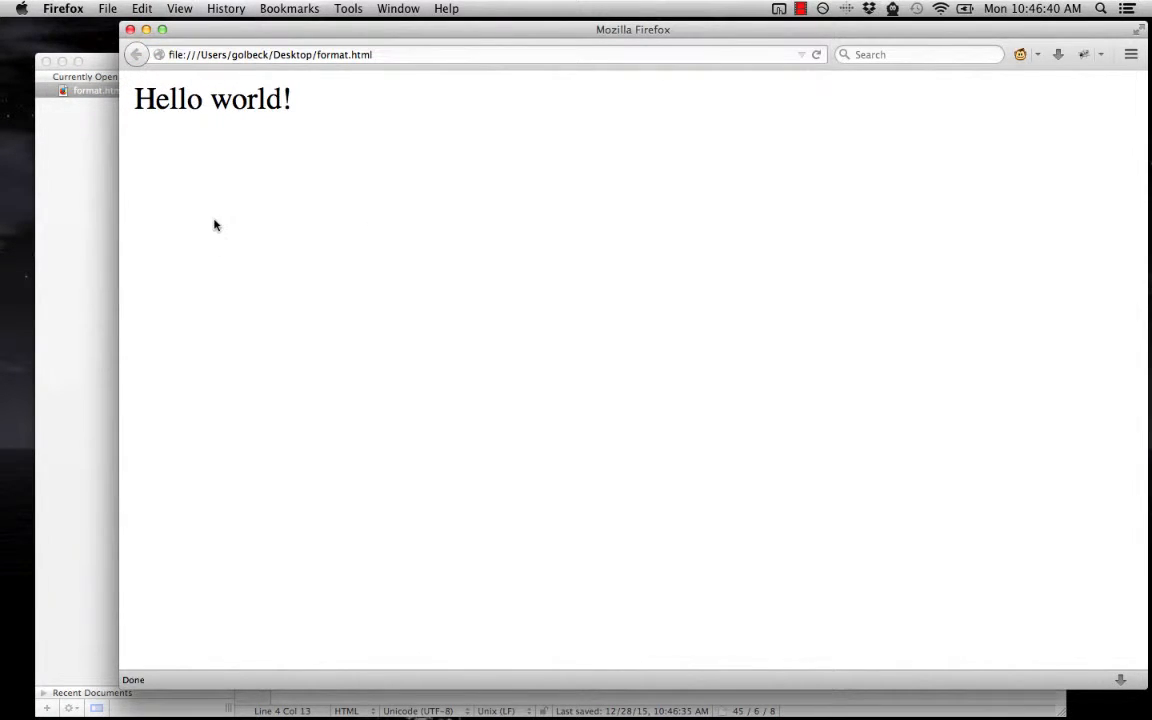
mouse_move(336, 120)
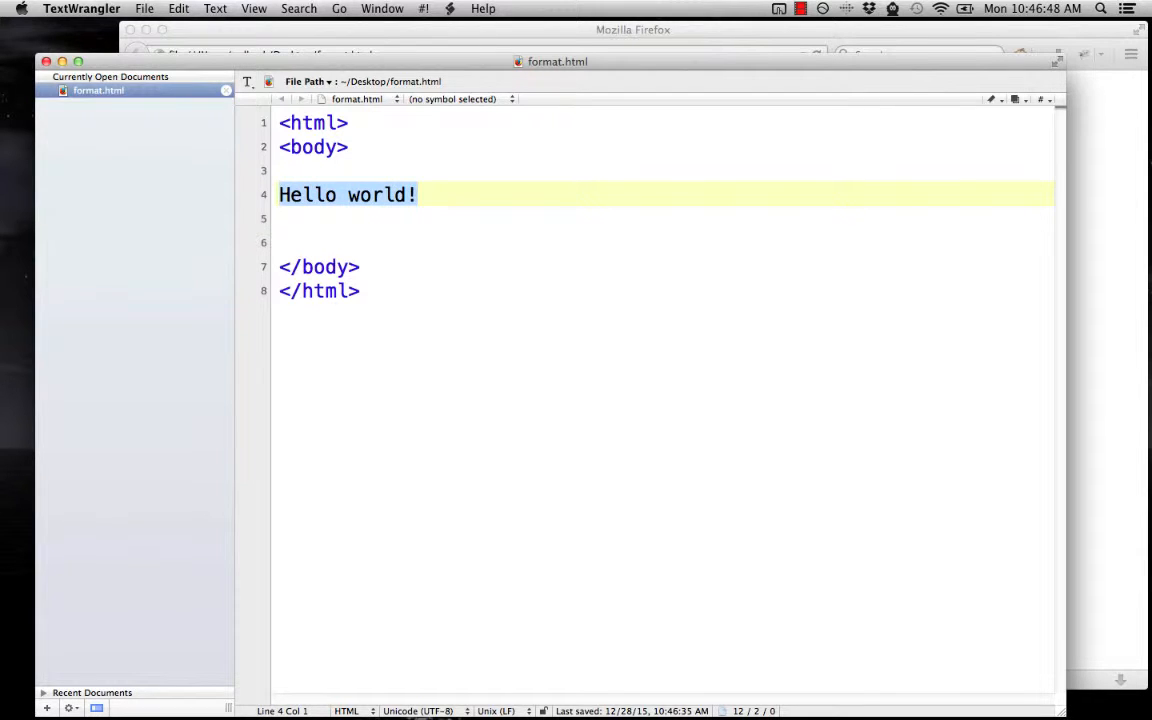
Add <h1>Welcome</h1> on a new line above Hello world!
text(<)
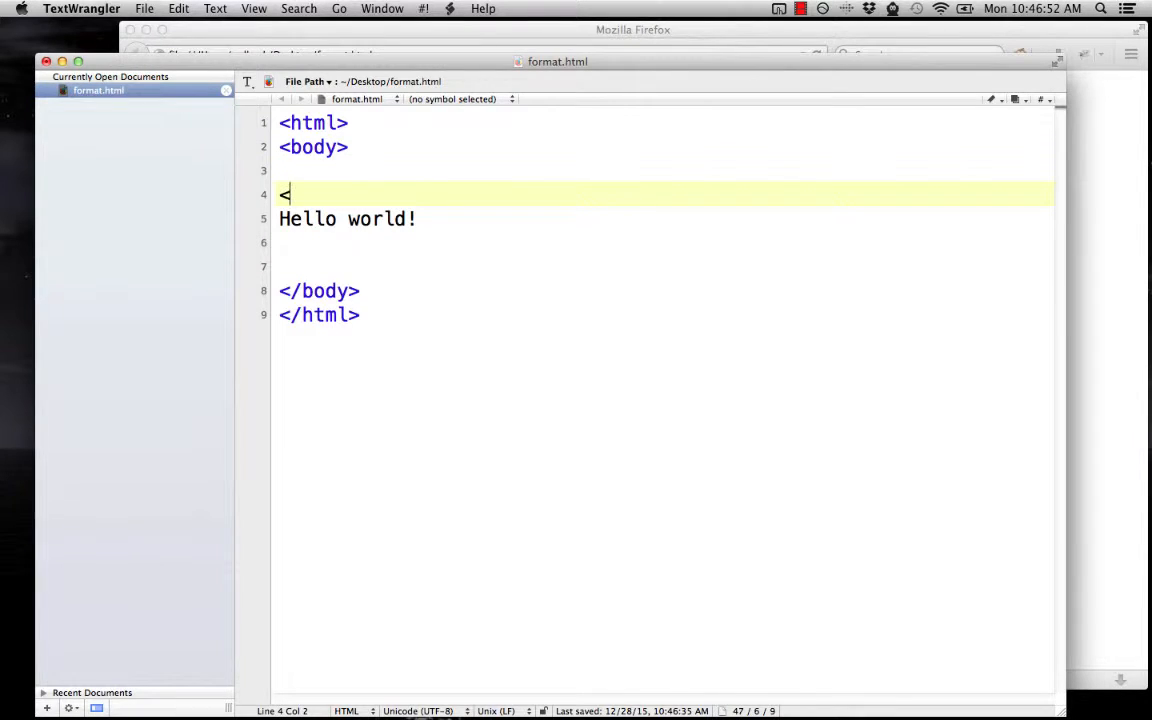
text(h1>W)
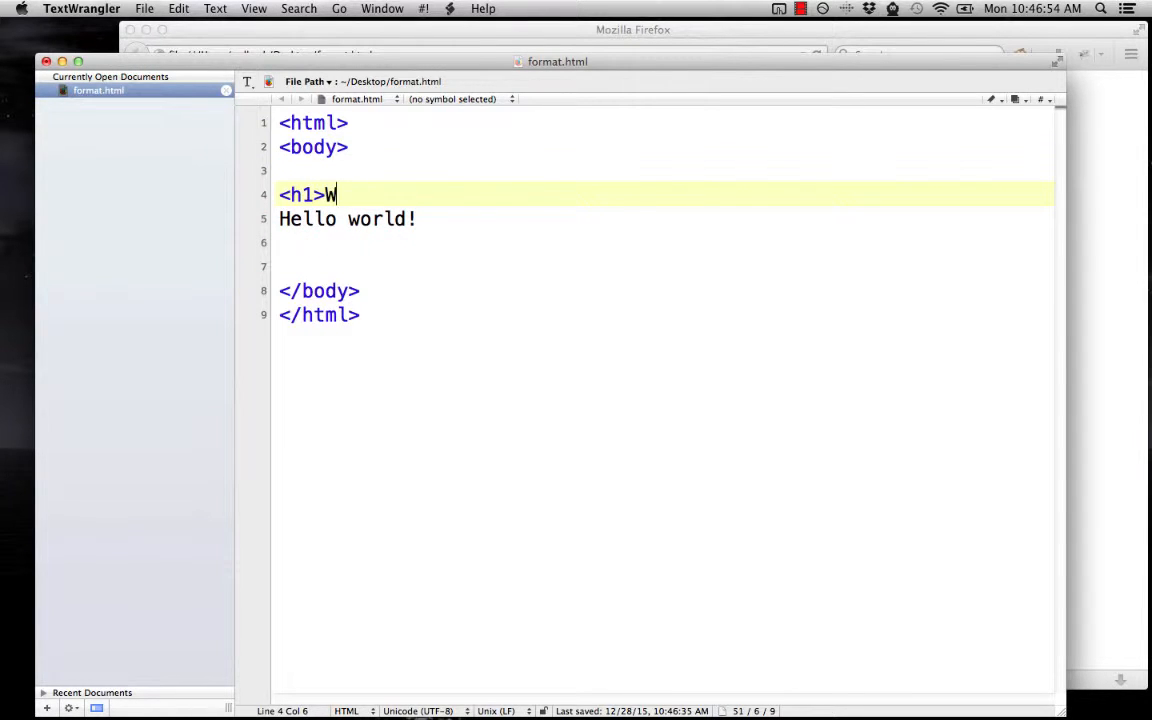
text(elcome<)
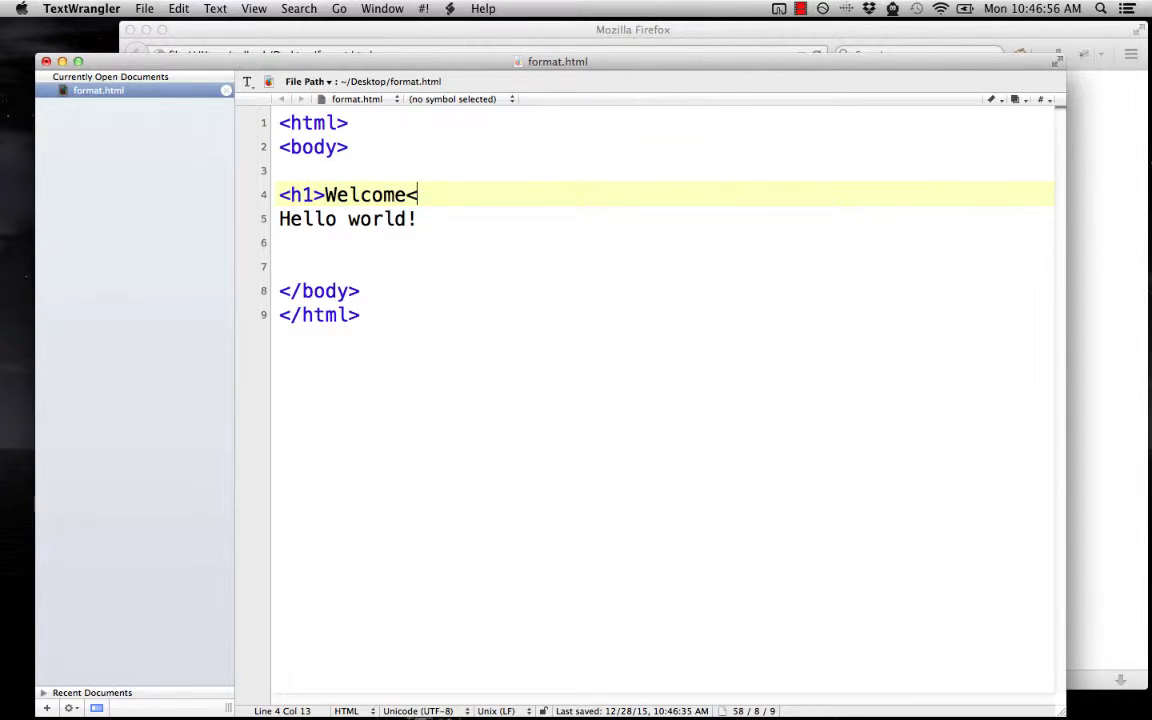
text(/h1>)
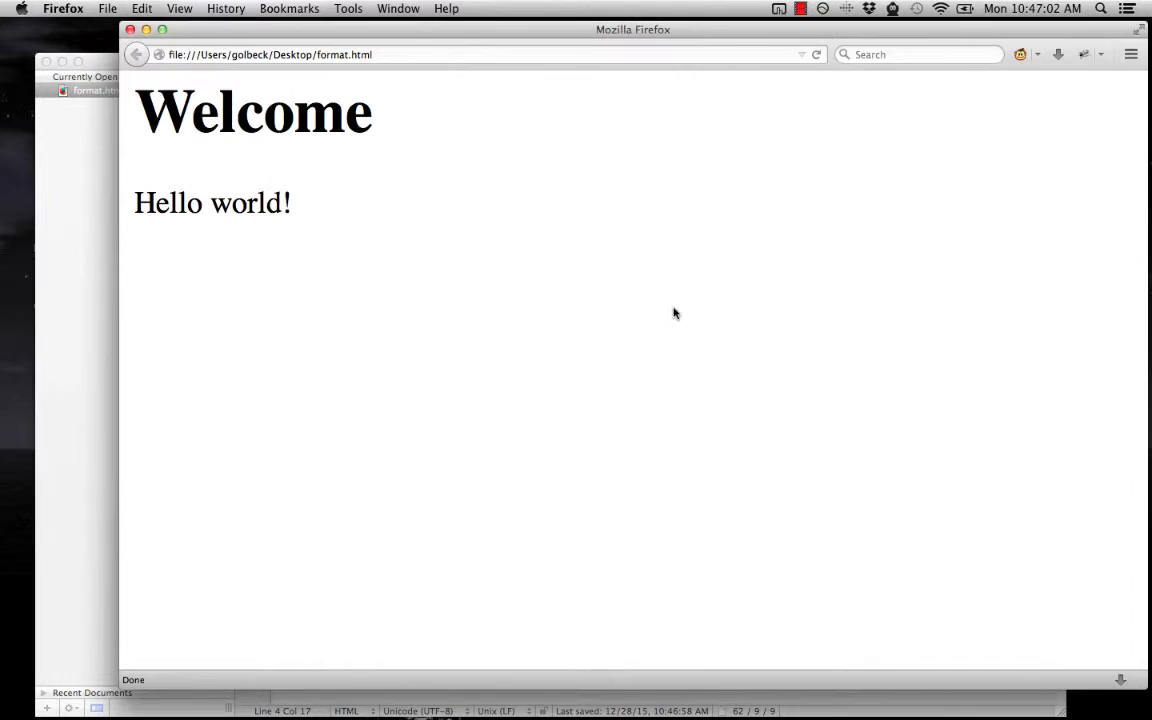
mouse_move(432, 112)
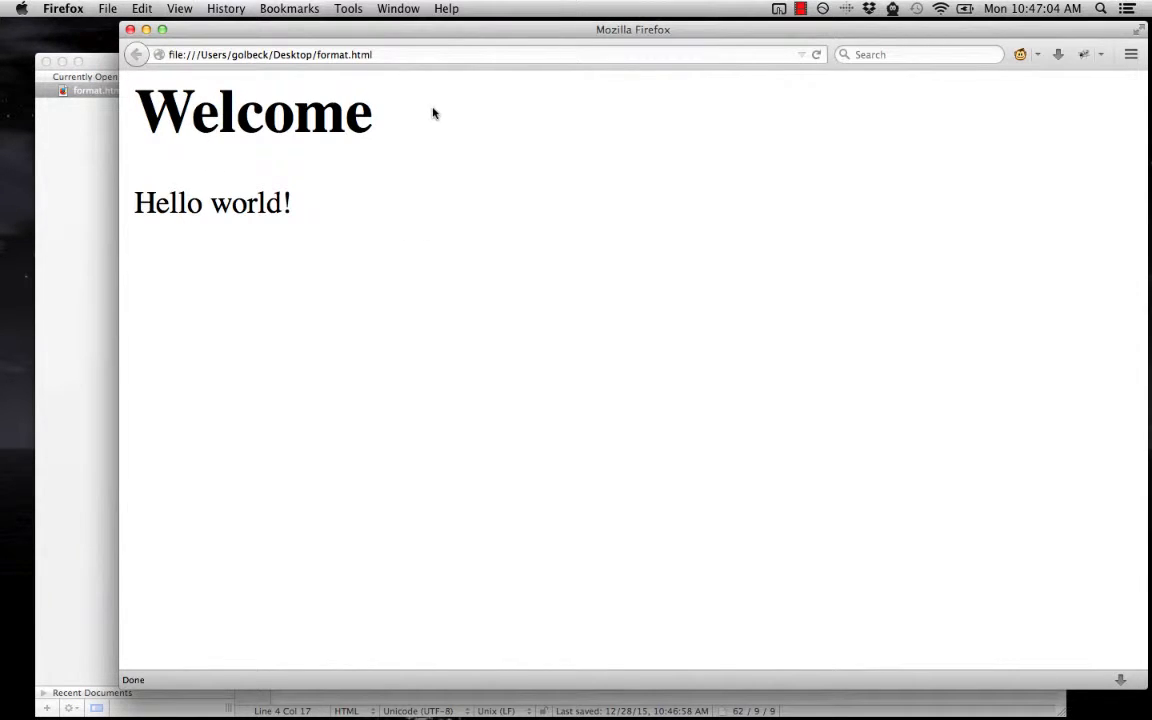
mouse_move(188, 180)
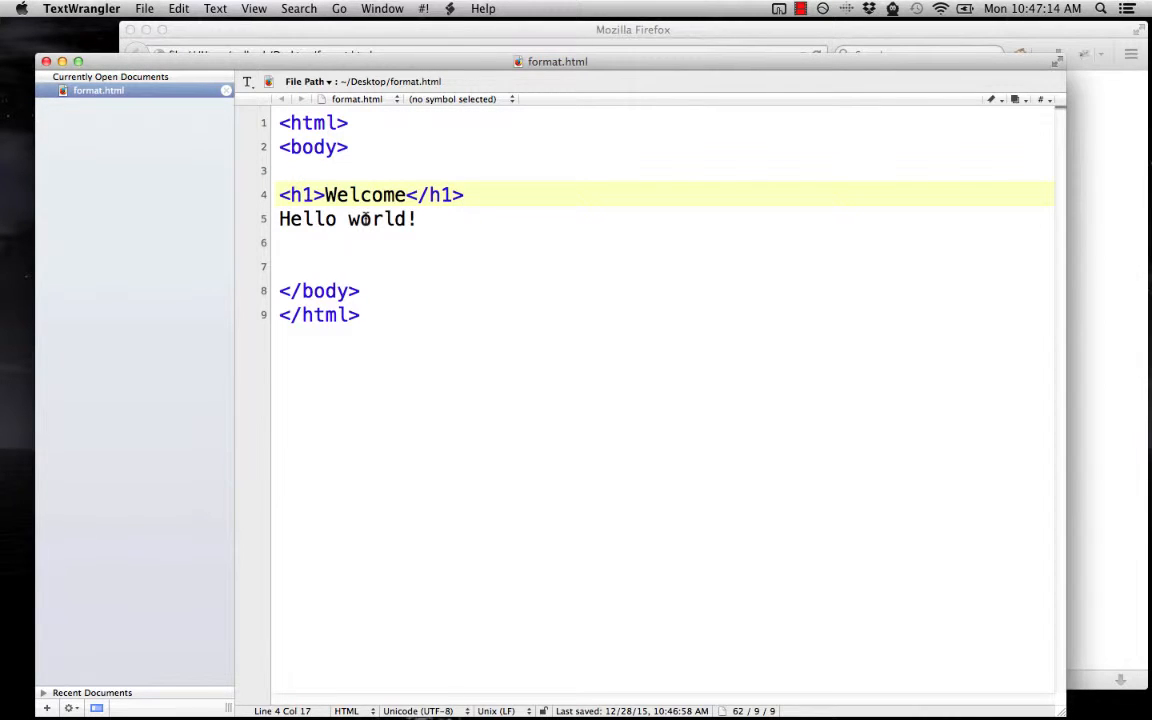
Below the Welcome heading, add h2 'level 2' and h3 'level 3' heading lines
click(460, 194)
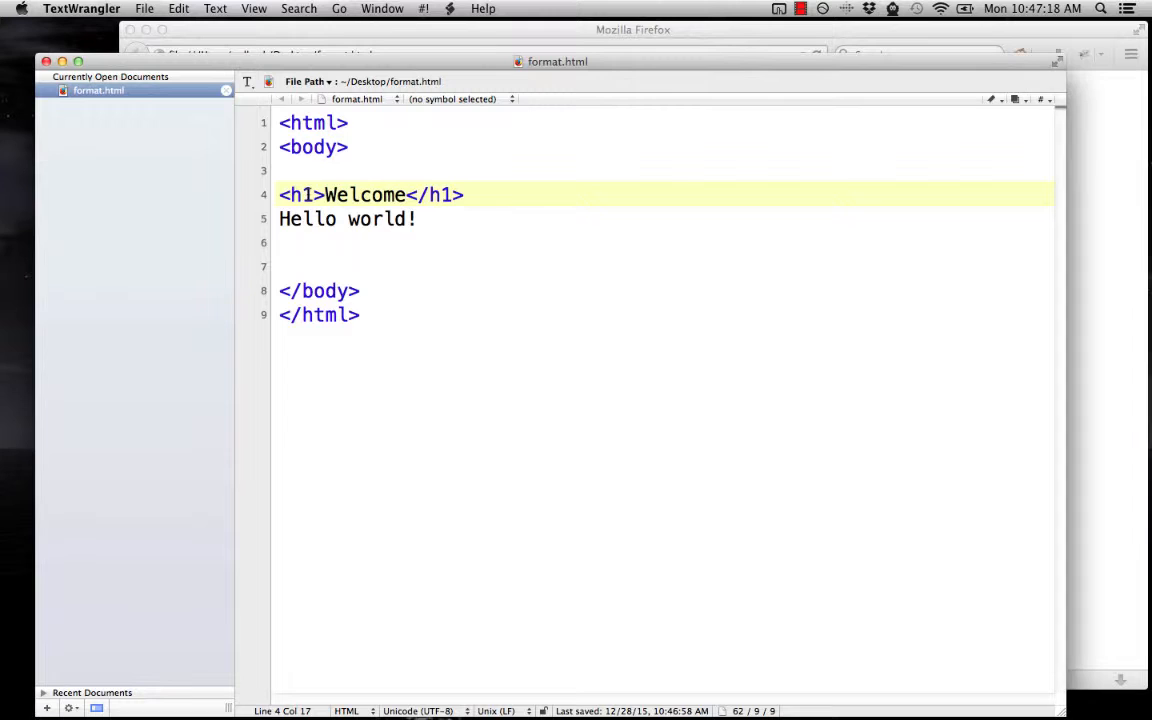
key(Return)
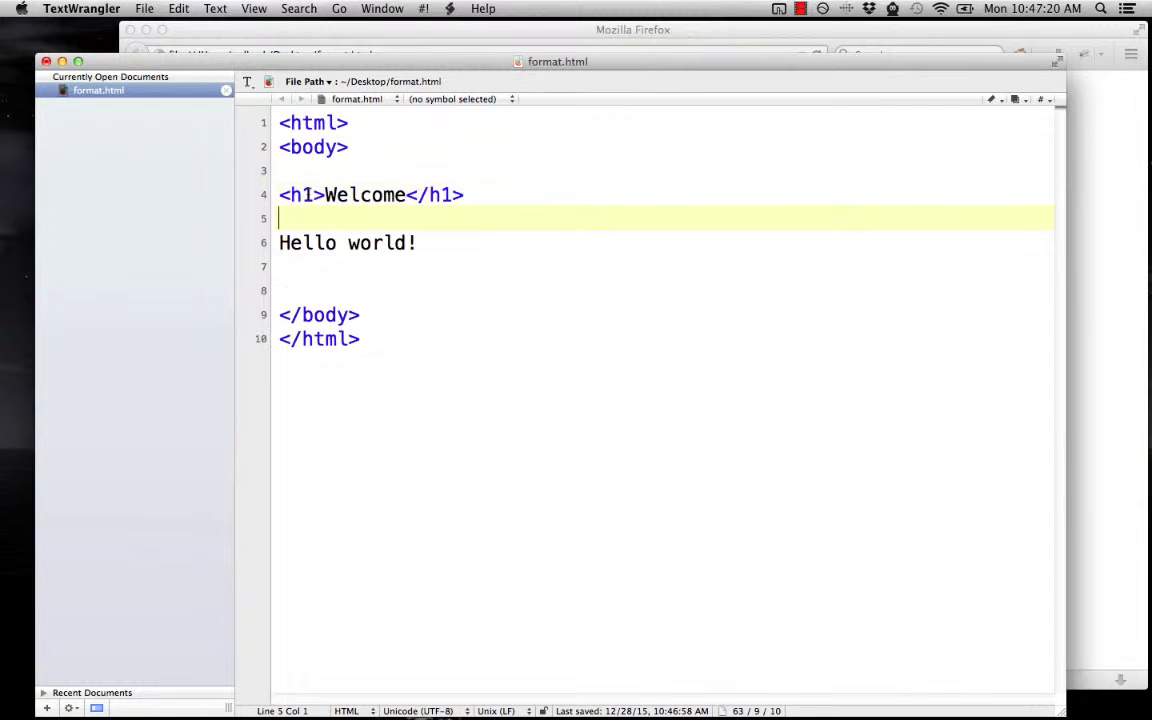
text(<h2>)
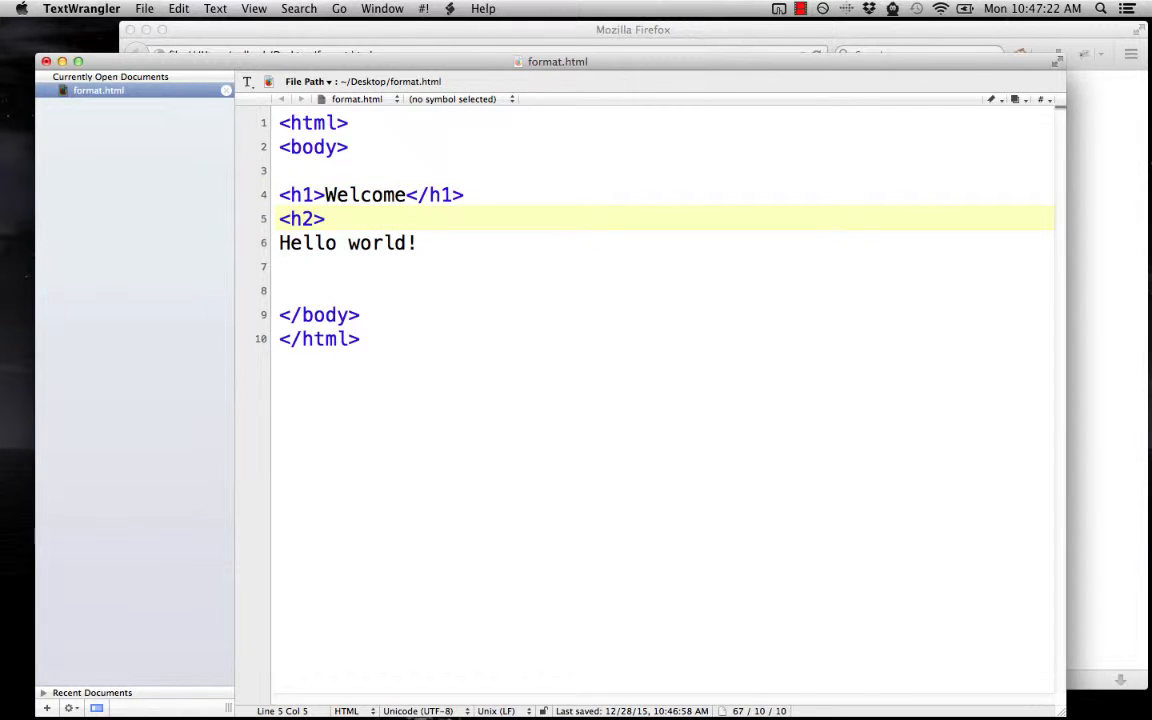
text(level 2</h2>)
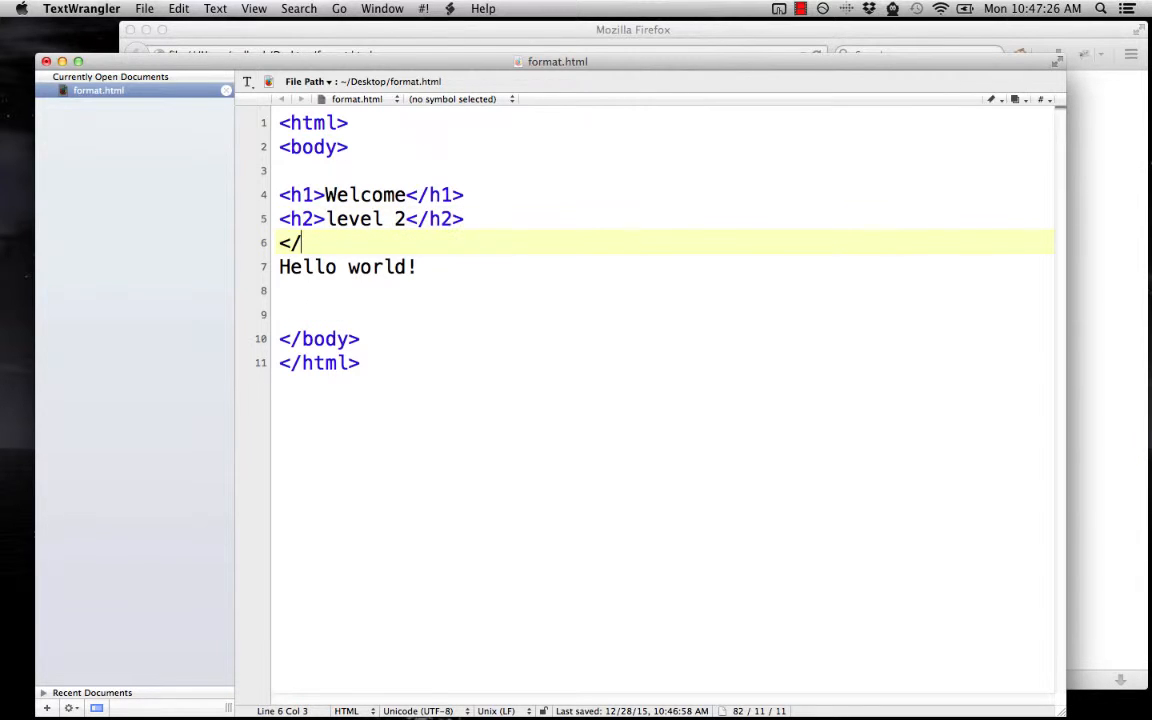
text(h3>)
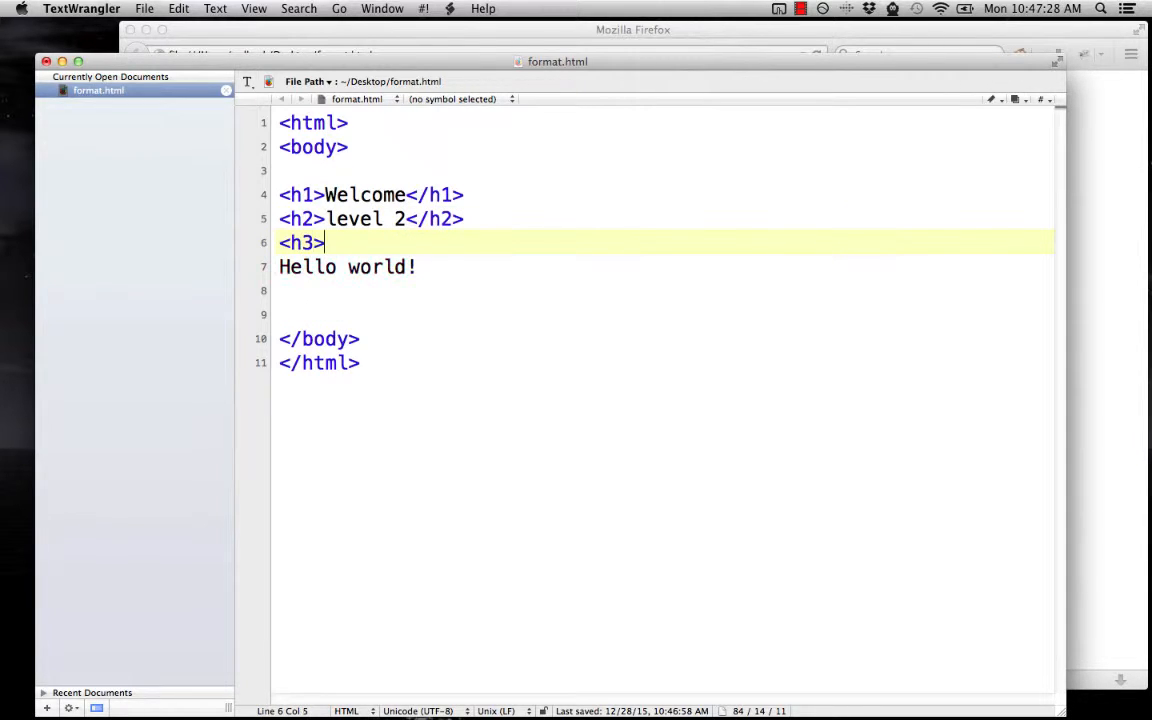
text(level 3</h3>)
text(<h4>l)
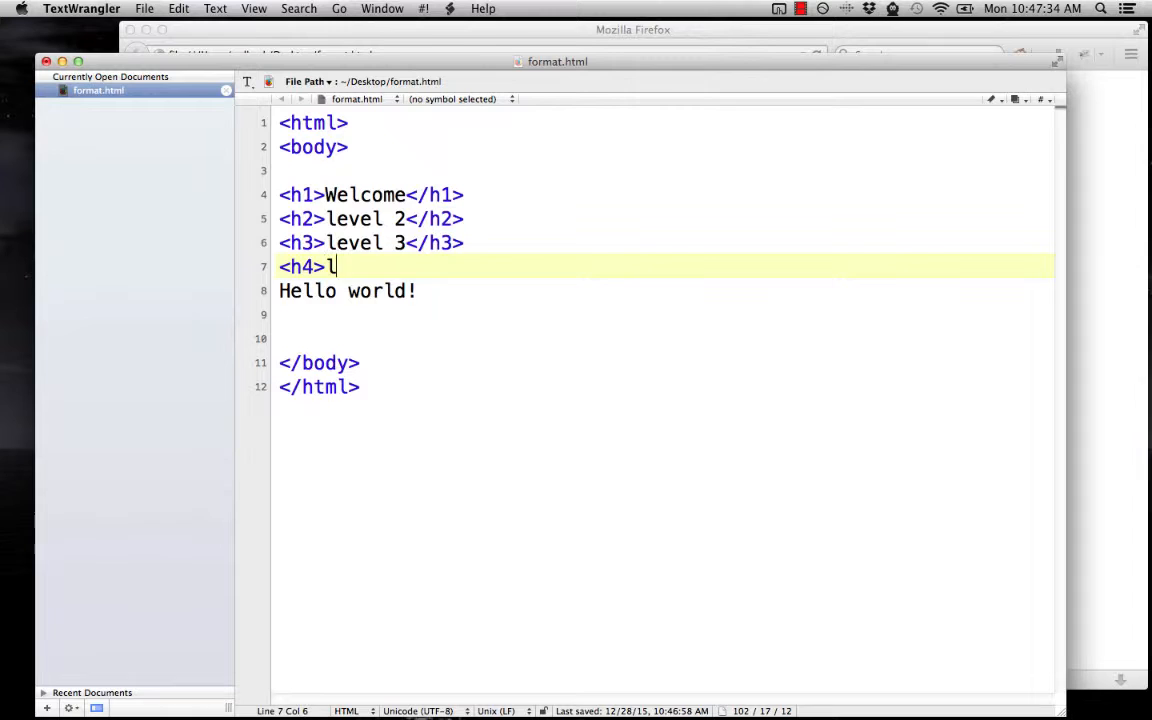
Add h4 'level 4', h5 'Level 5' and h6 'level 6' heading lines
text(evel 4</h4>)
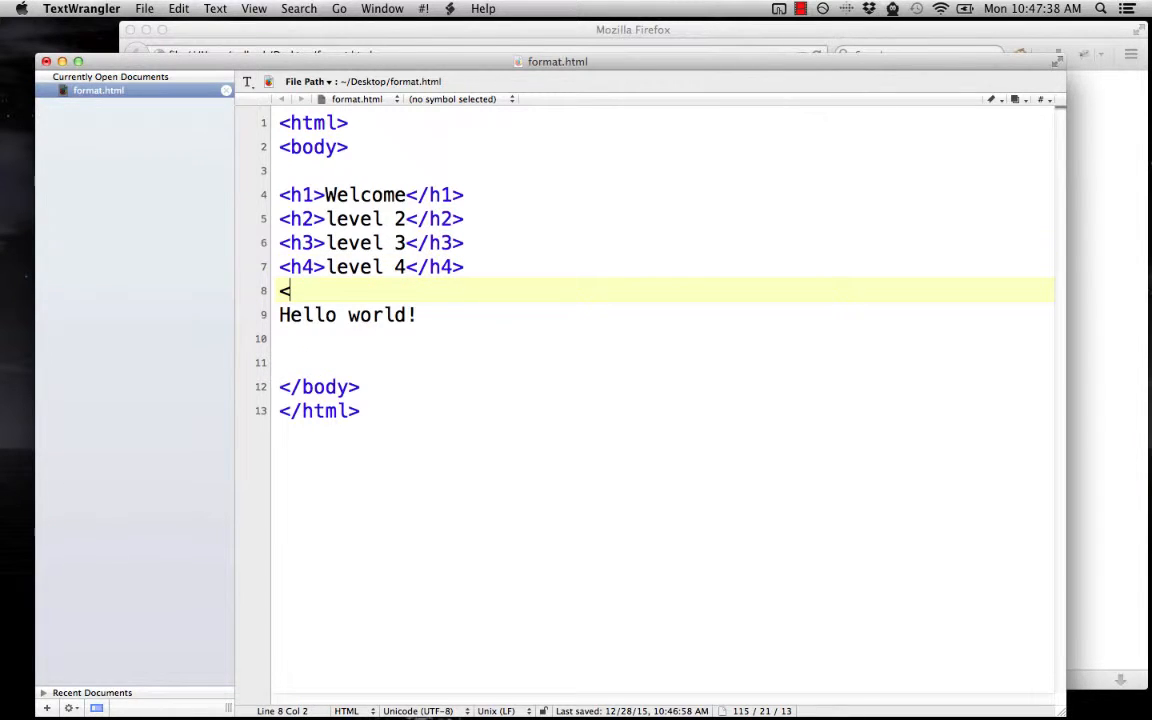
text(h5>Level 5</h4>)
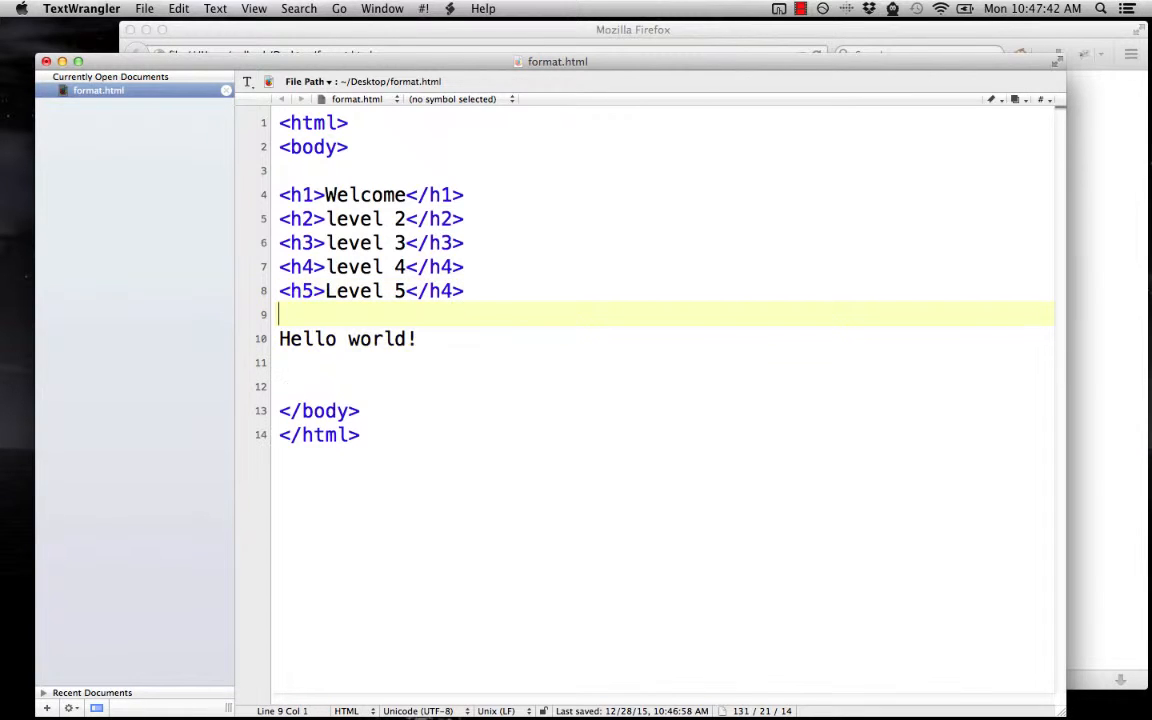
text(<h6)
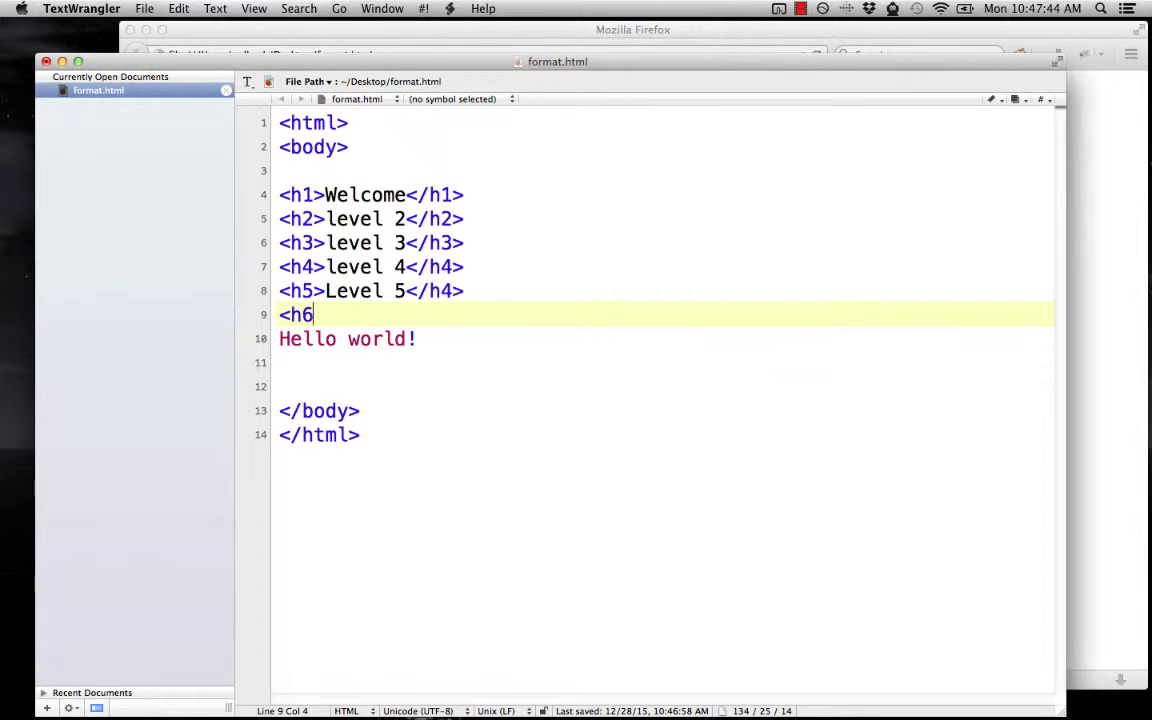
text(>level)
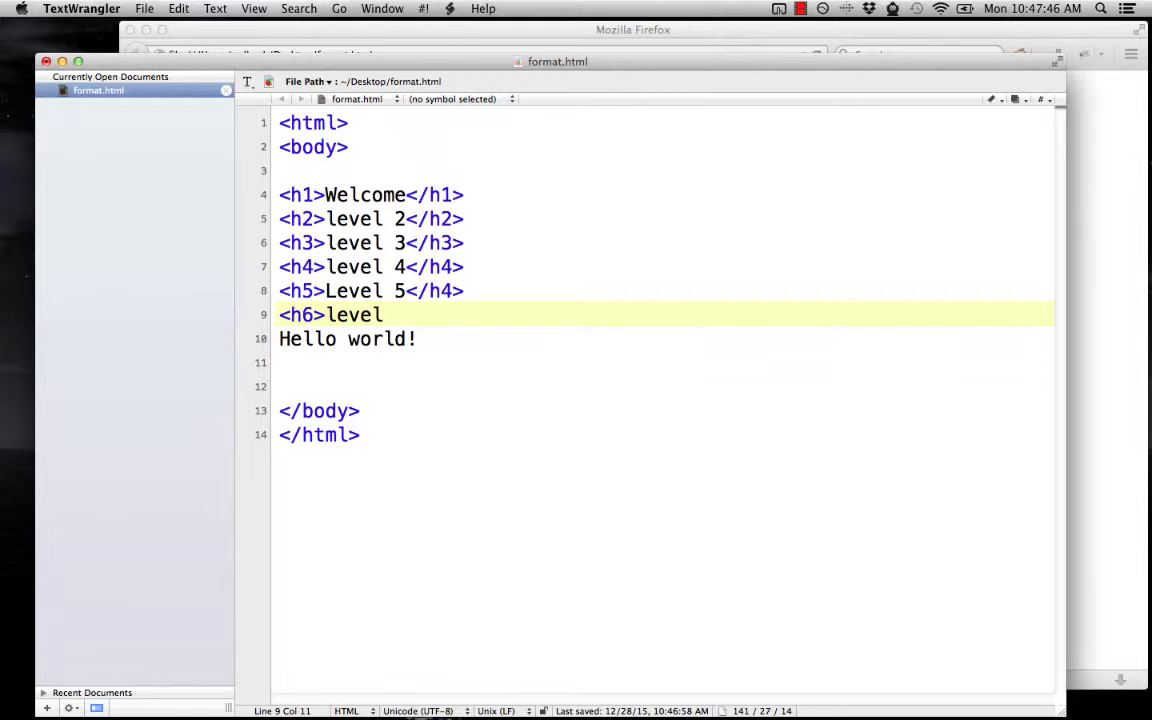
text(6</h6>)
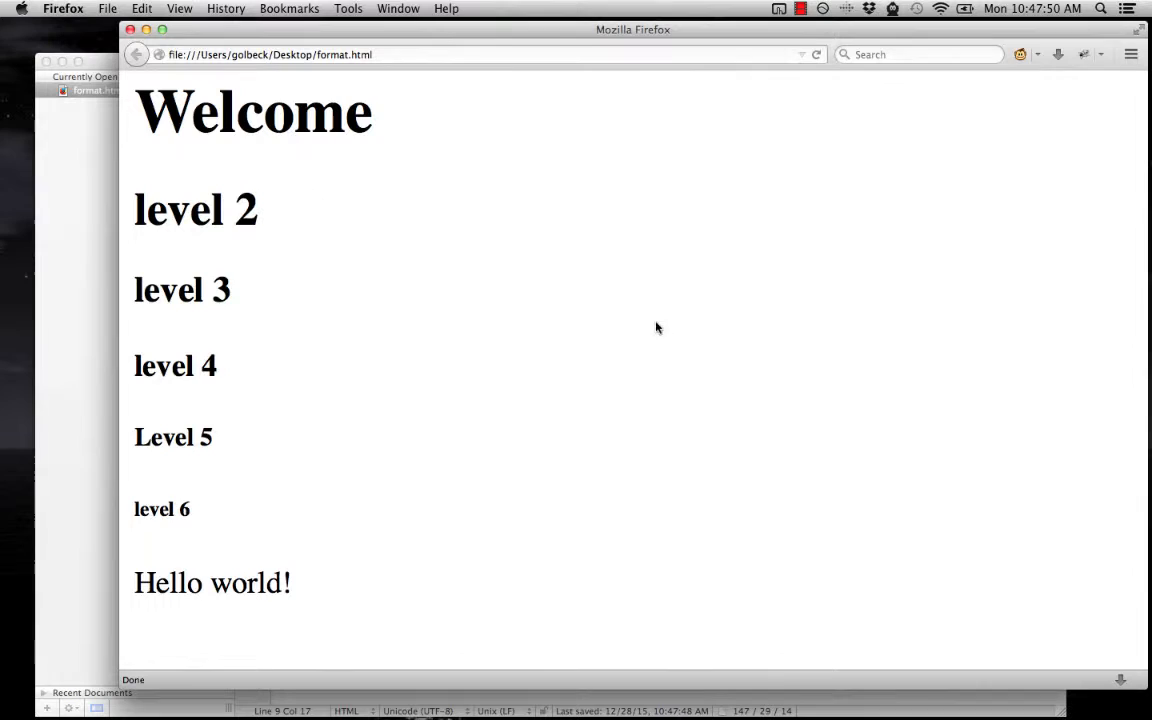
mouse_move(644, 368)
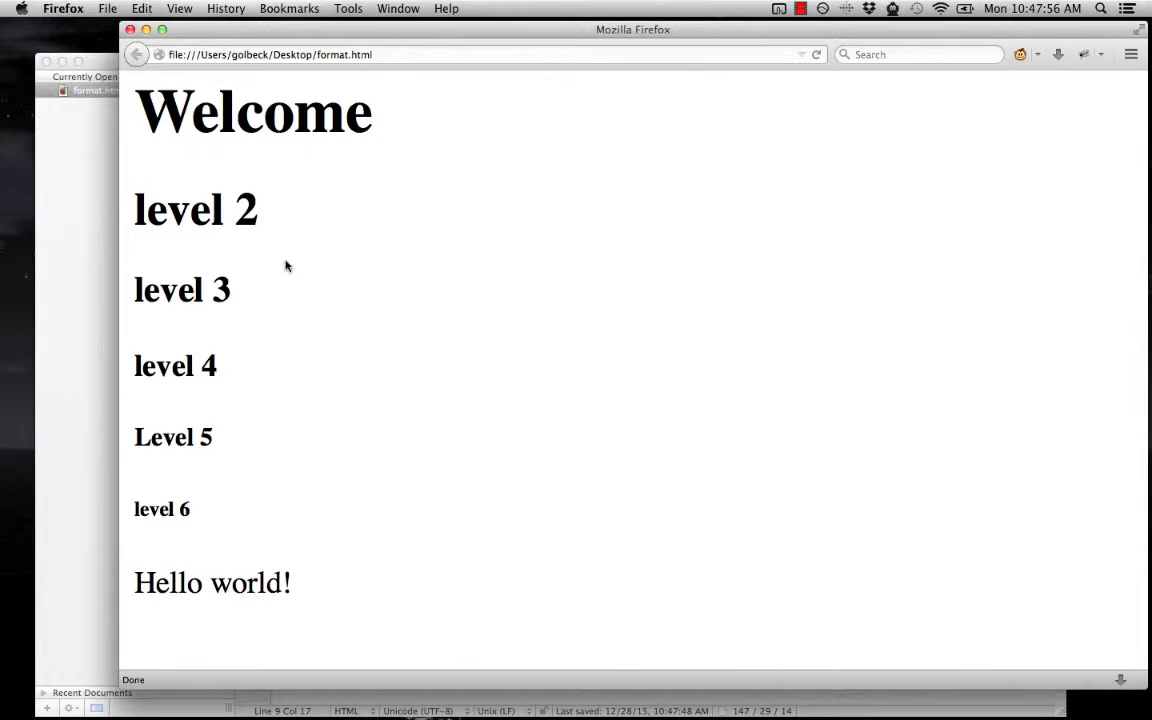
mouse_move(176, 516)
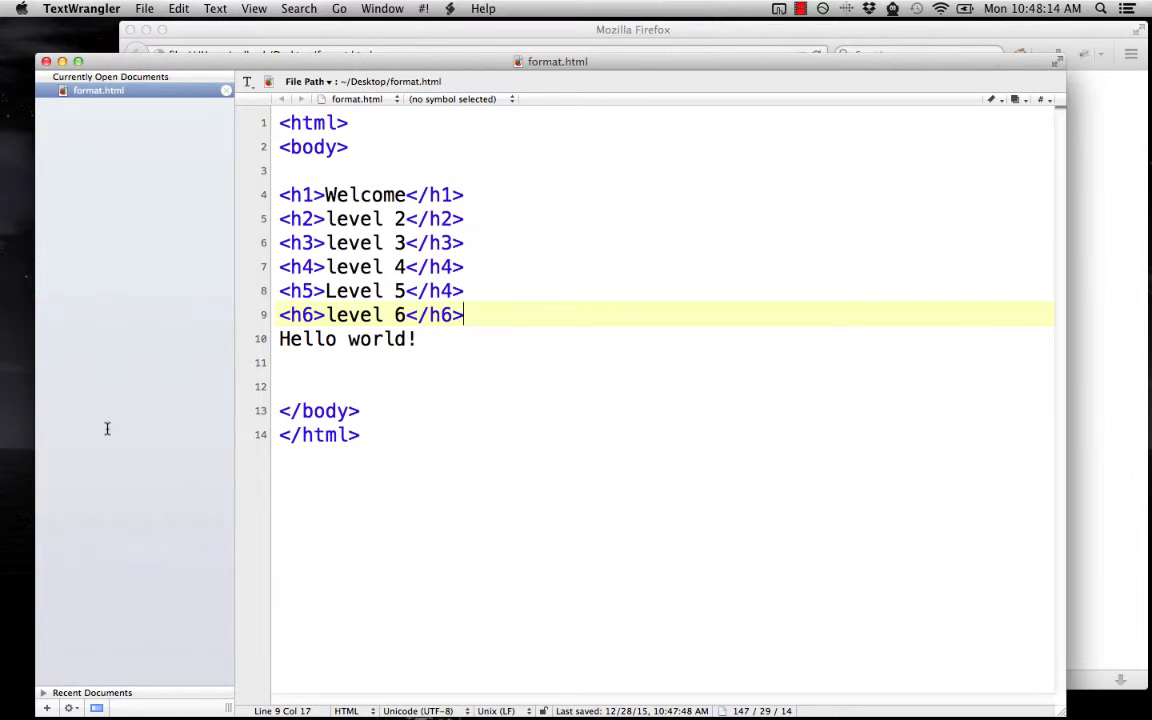
Add a blank line after the headings and write 'This is my first webpage.' under Hello world!
key(Return)
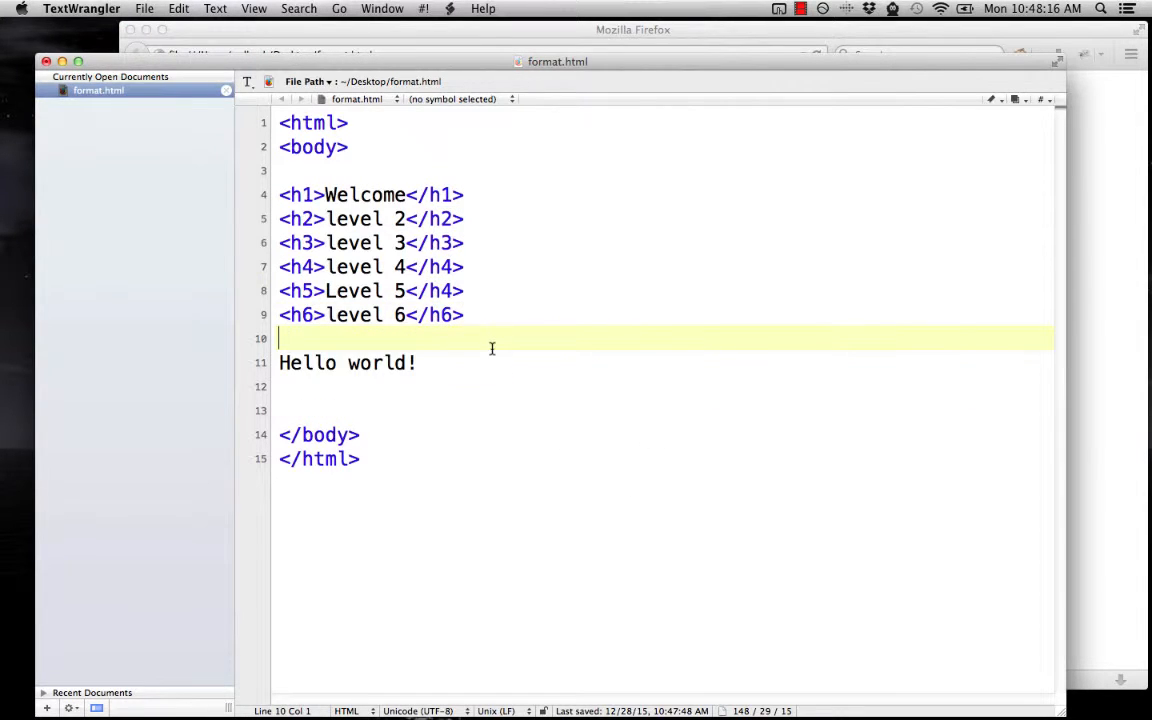
click(284, 388)
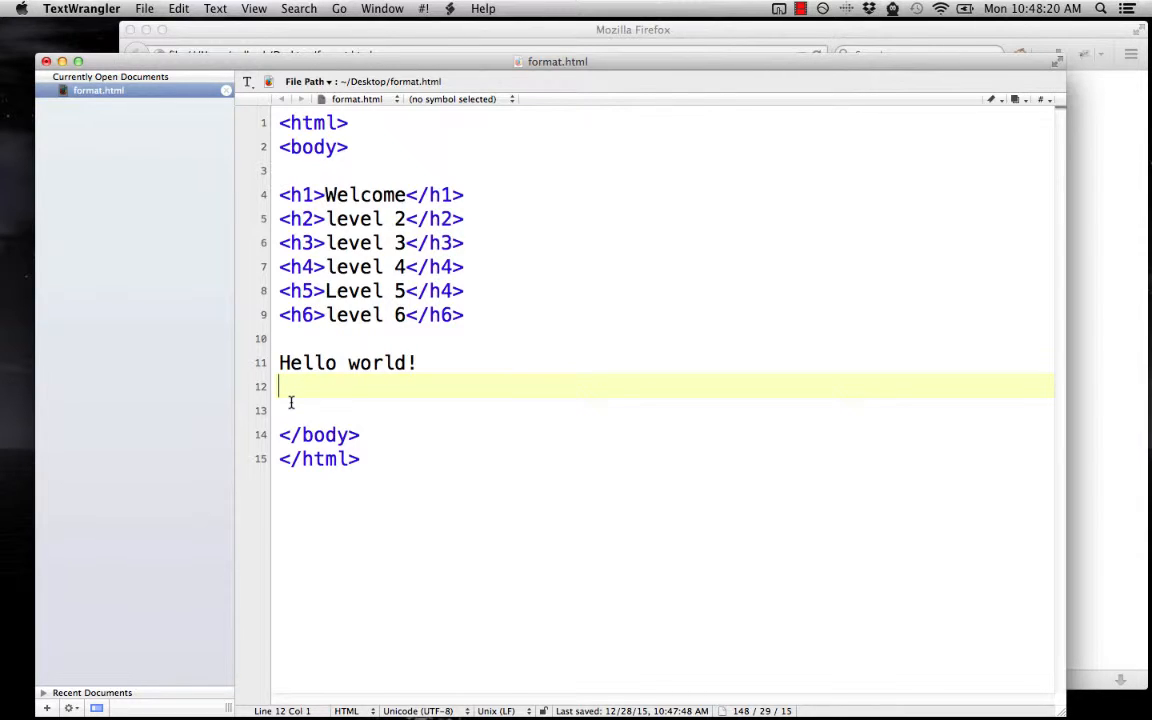
text(This is my fi)
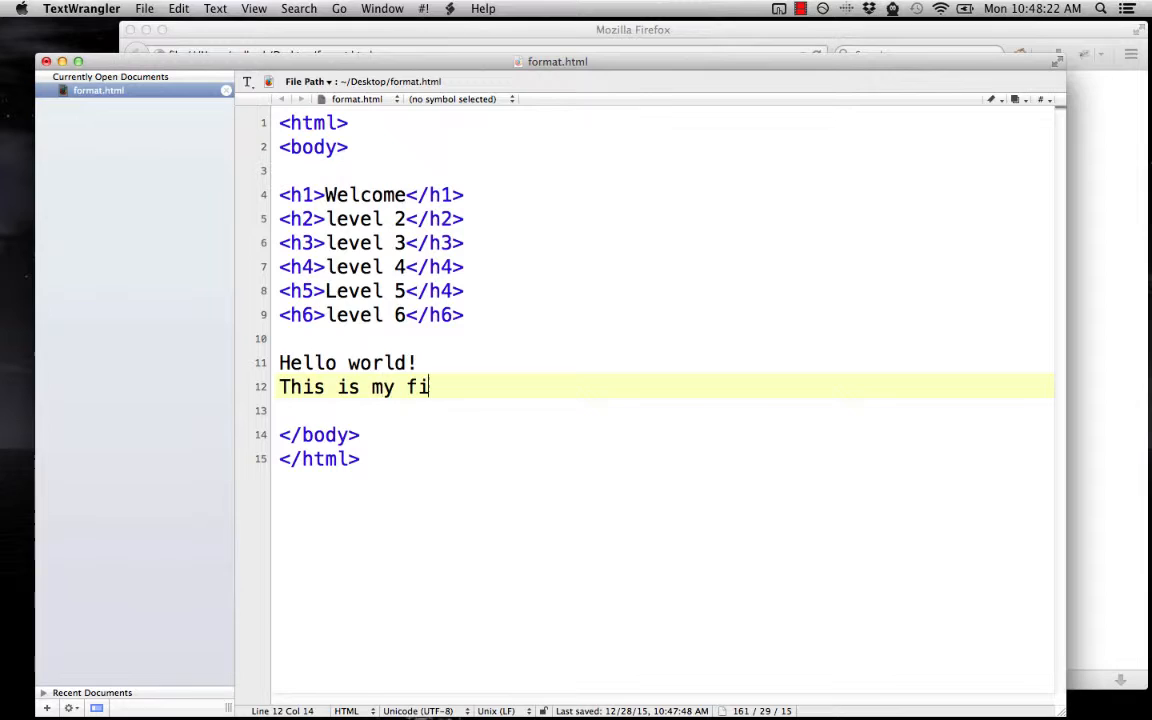
text(rst webpage)
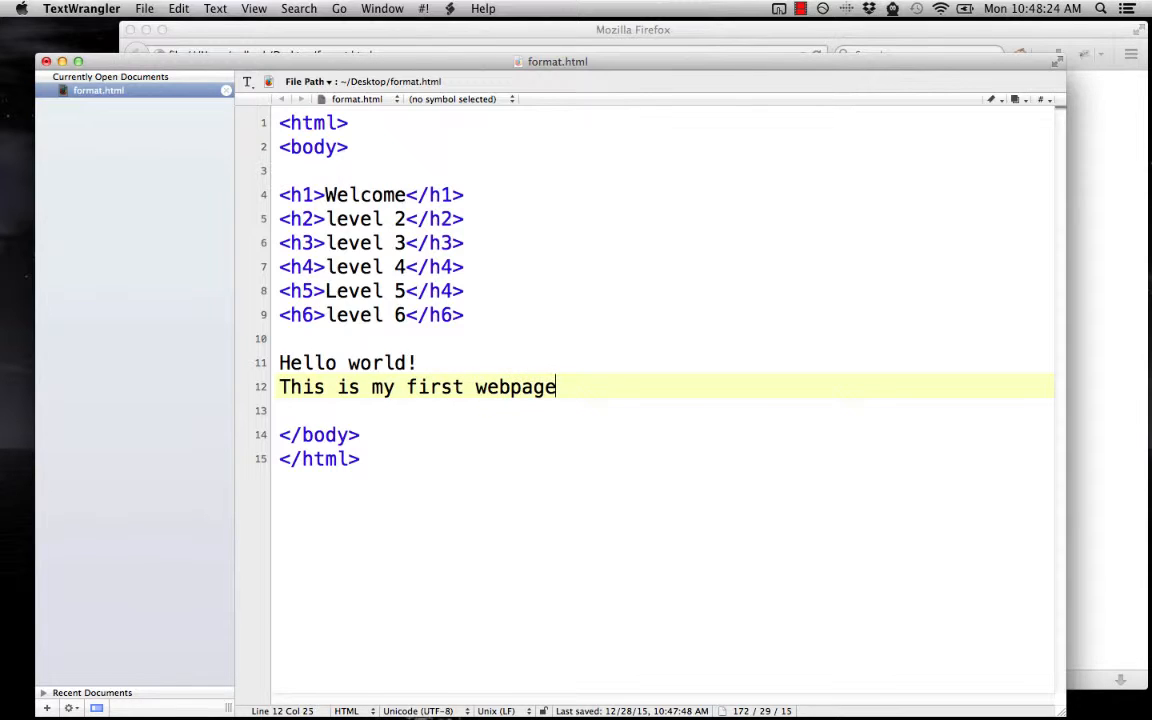
text(.)
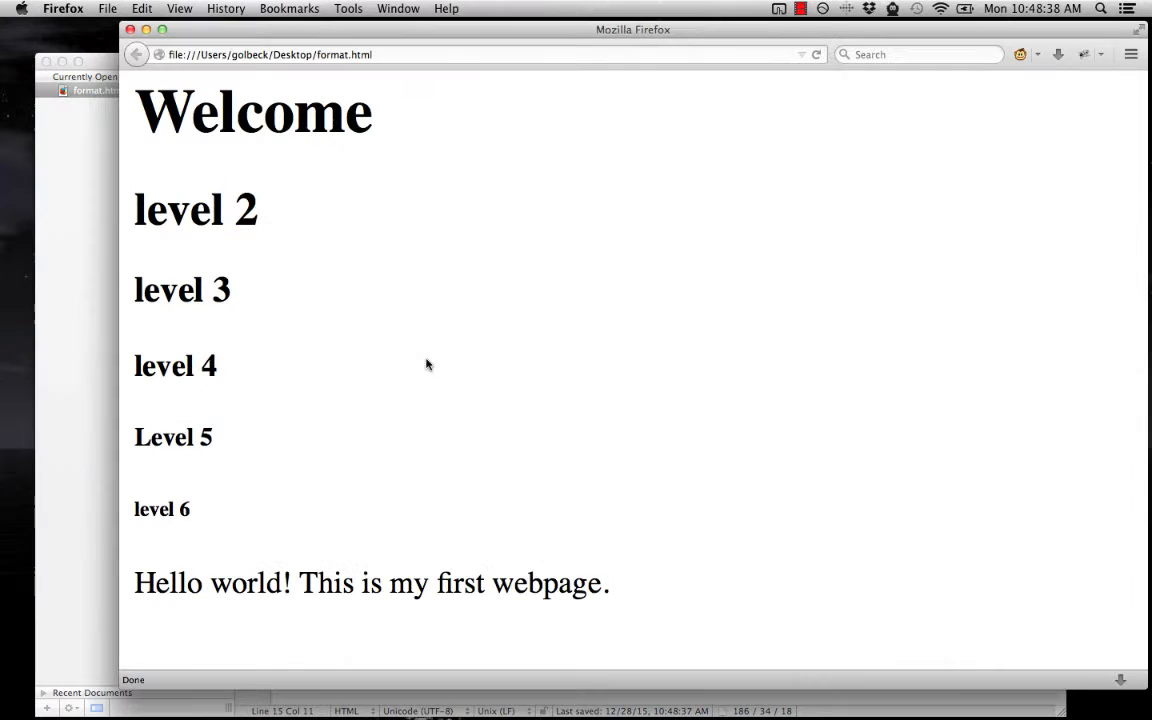
mouse_move(266, 560)
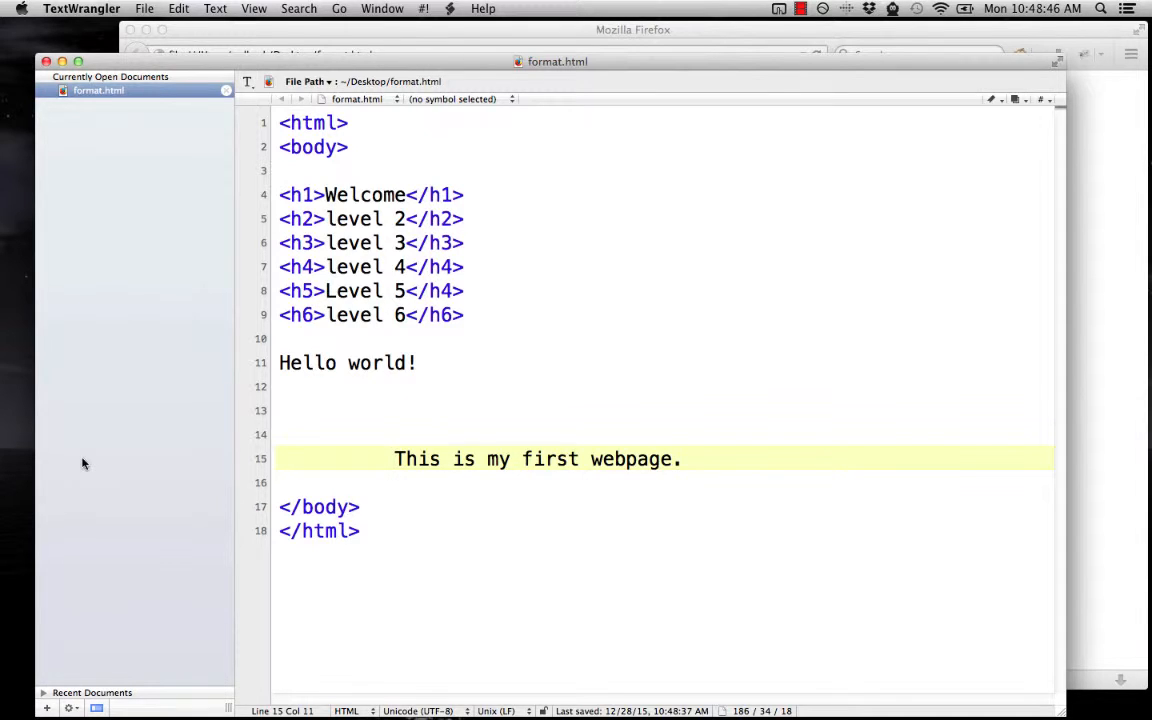
Delete the extra blank lines and leading spaces before the webpage sentence
click(392, 458)
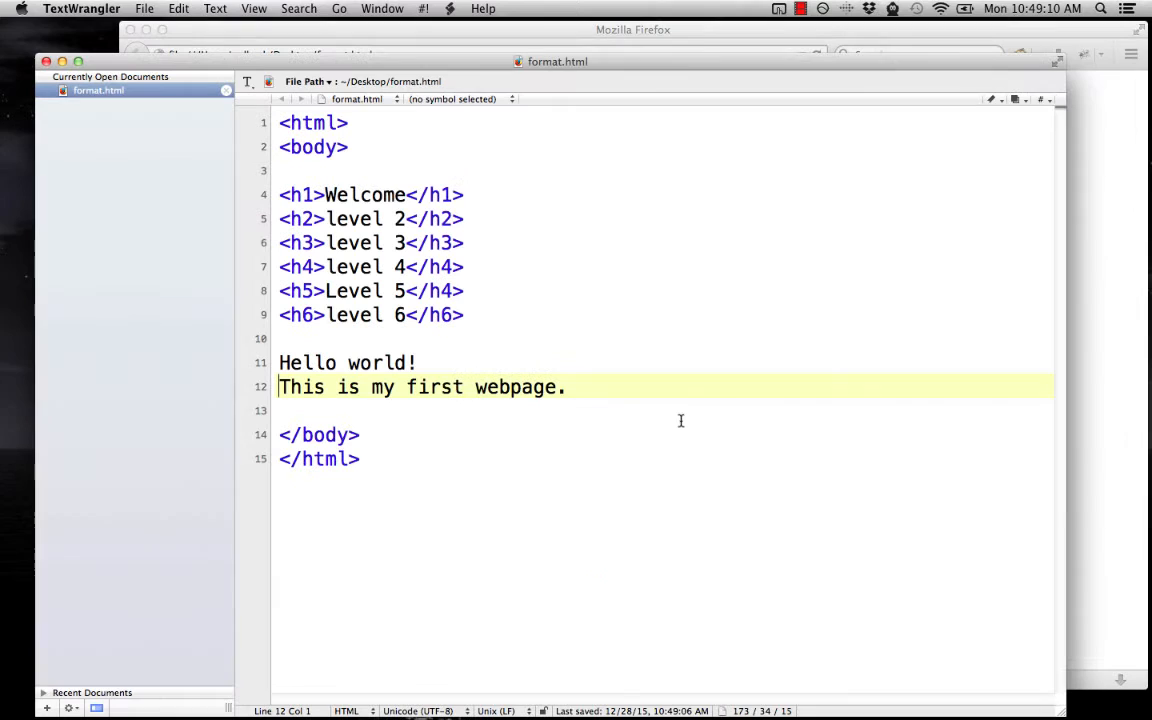
Add a self-closing <br /> tag right after Hello world!
text(<)
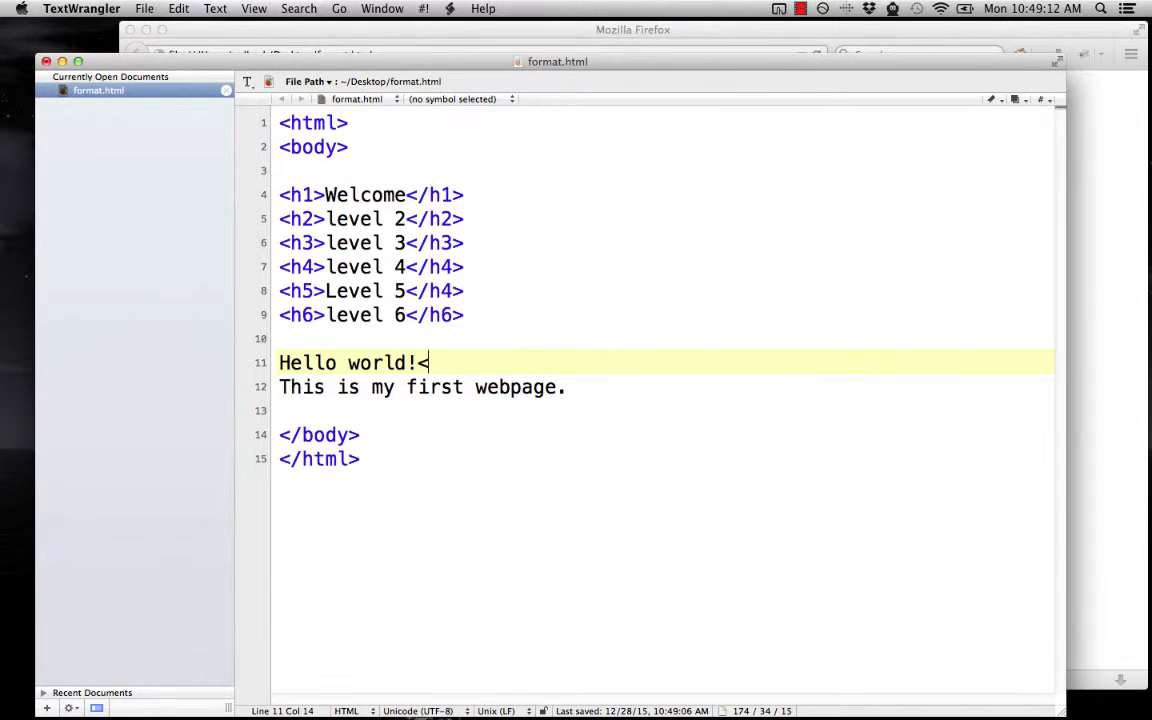
text(br)
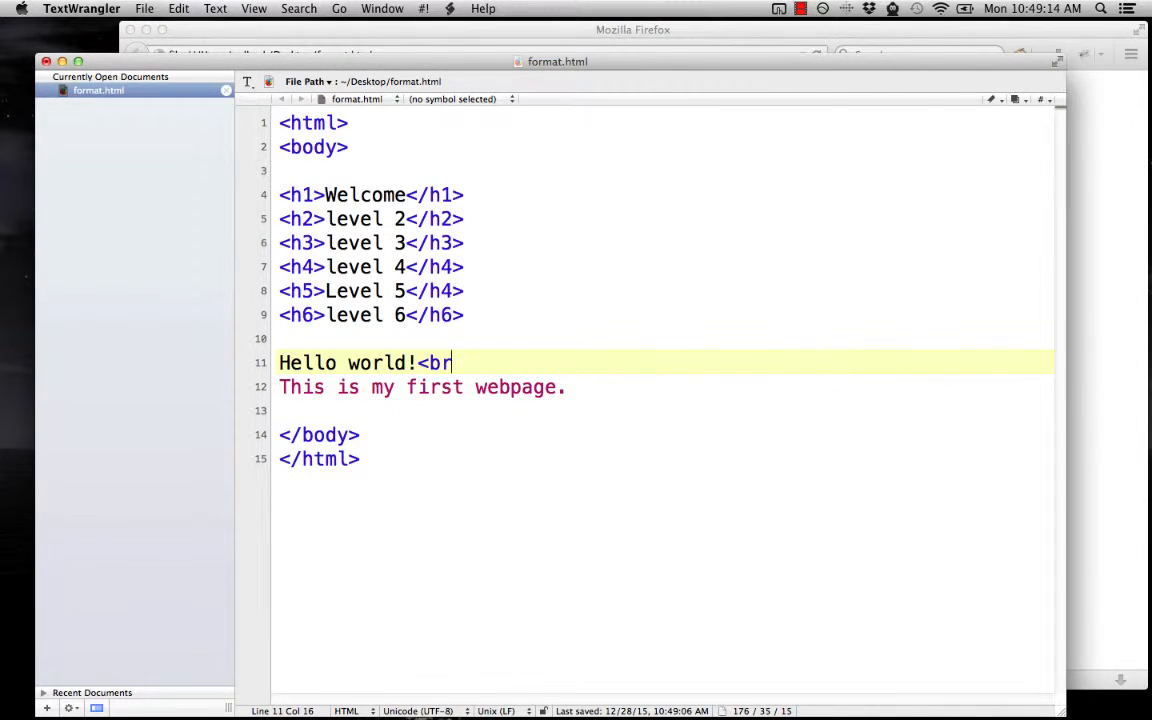
text(>)
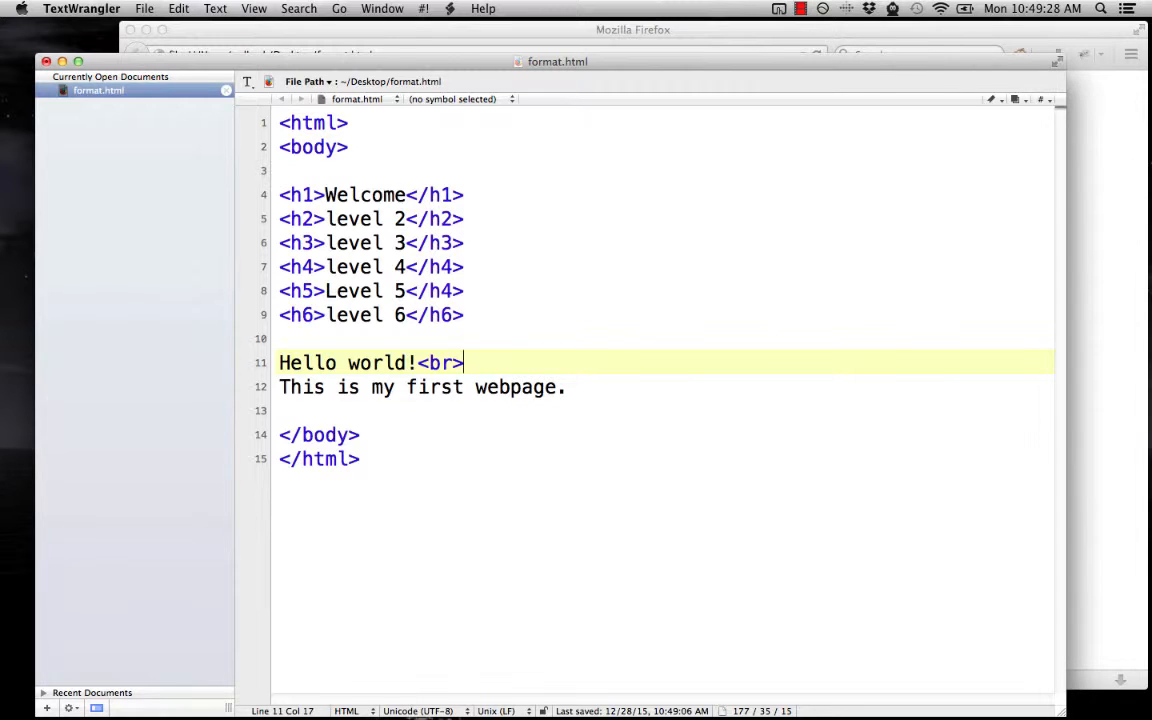
key(left)
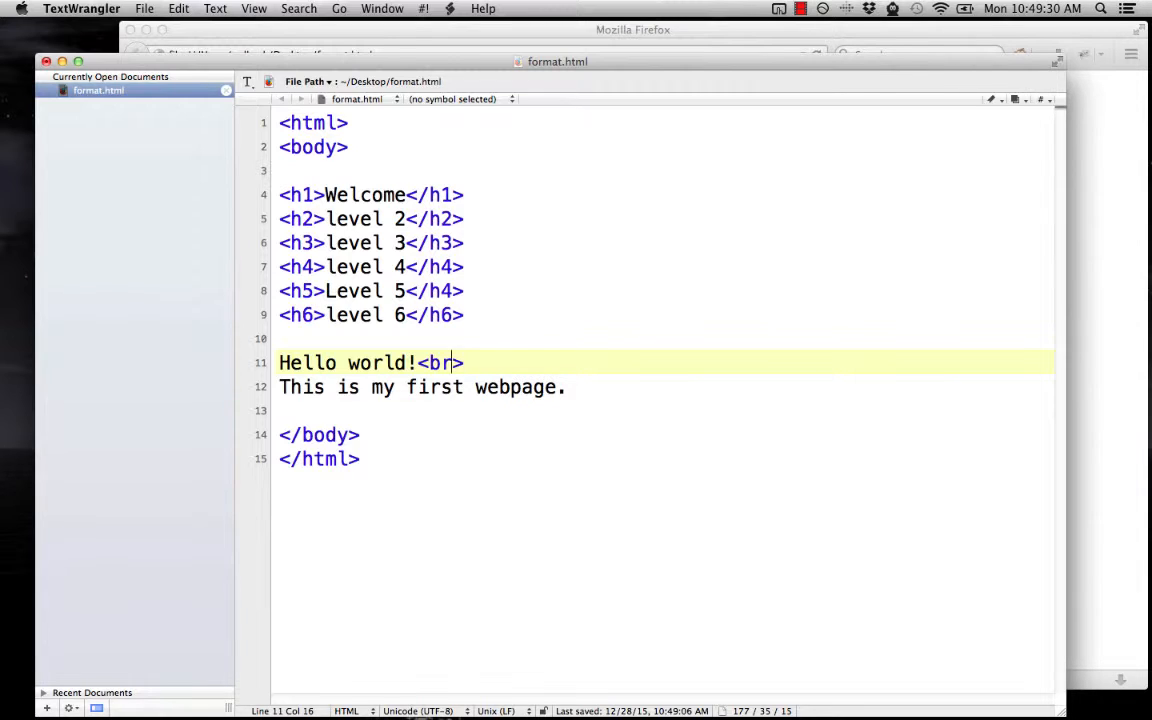
text(/)
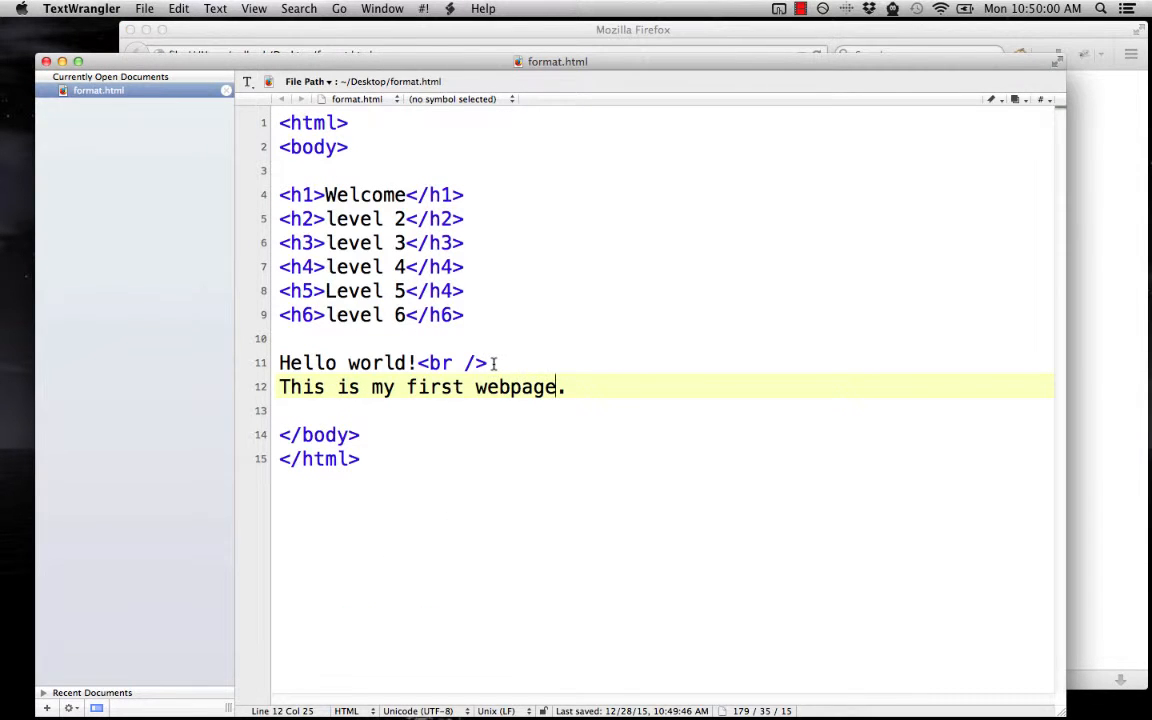
Replace the break with a paragraph tag, trying <p> and a <p></p> wrap around Hello world!
text(<p>)
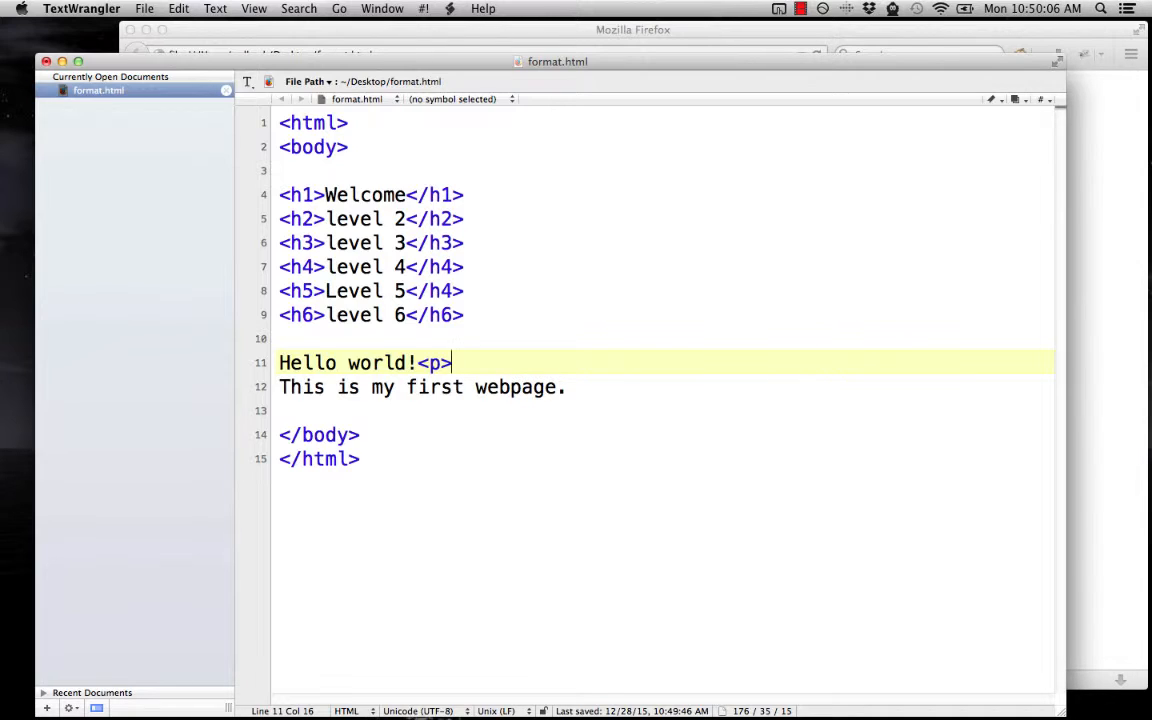
text(/)
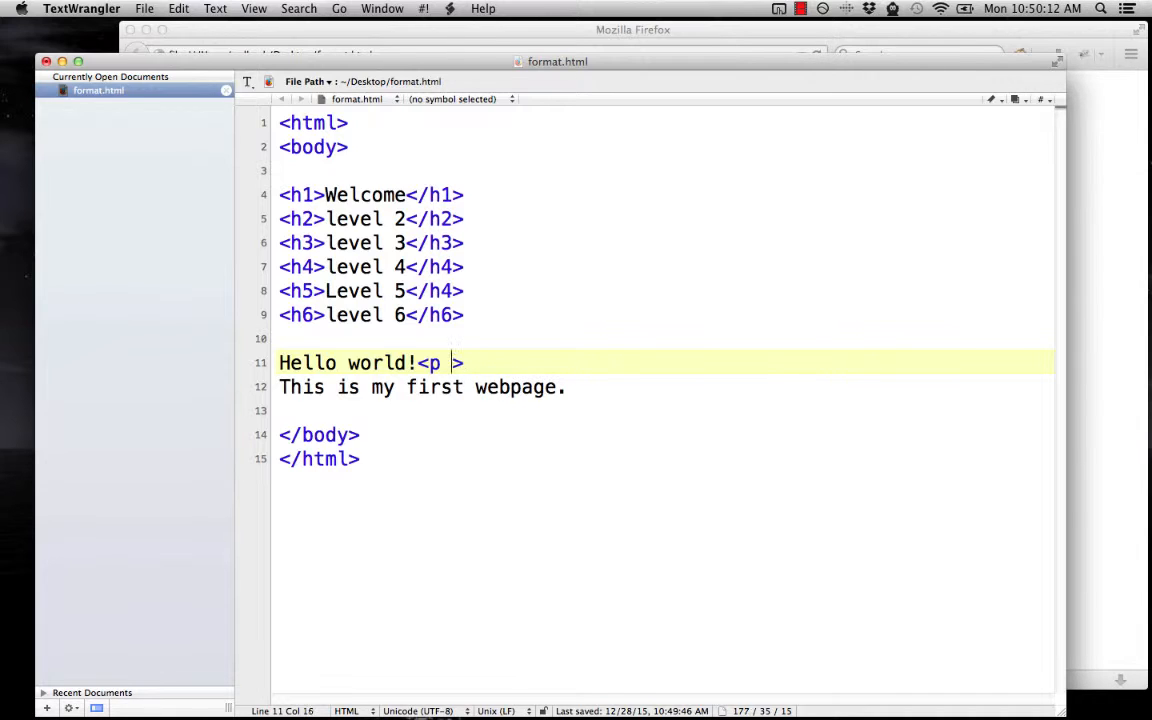
key(Backspace)
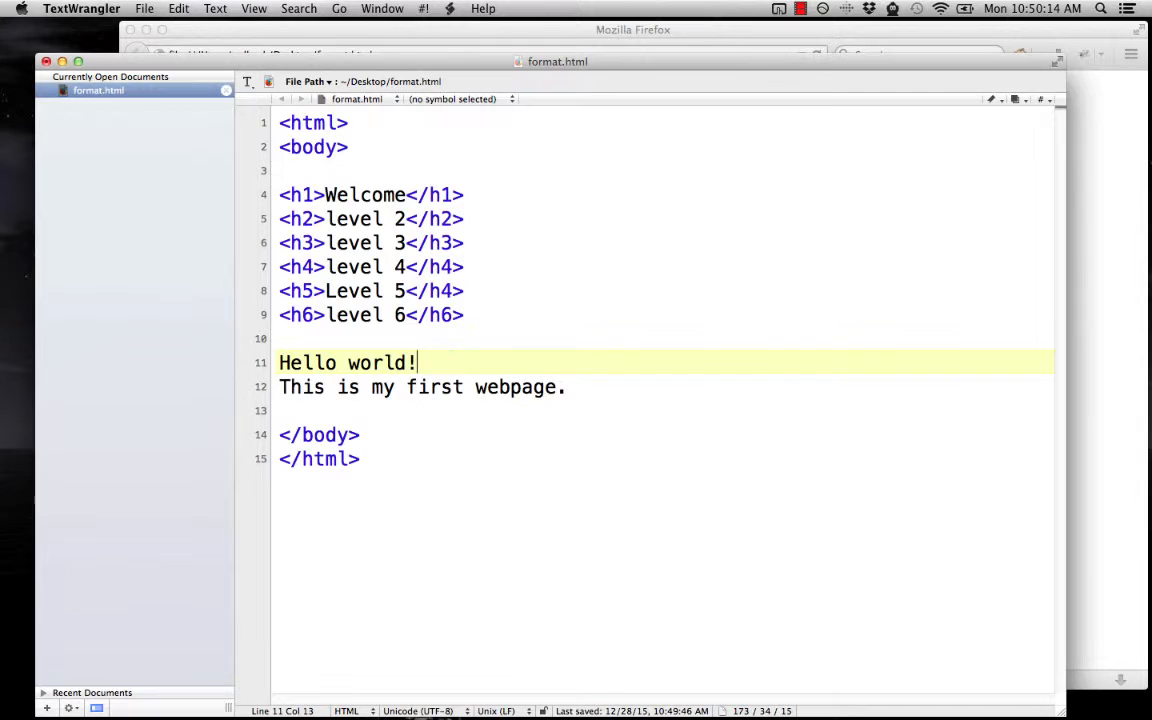
text(<p>)
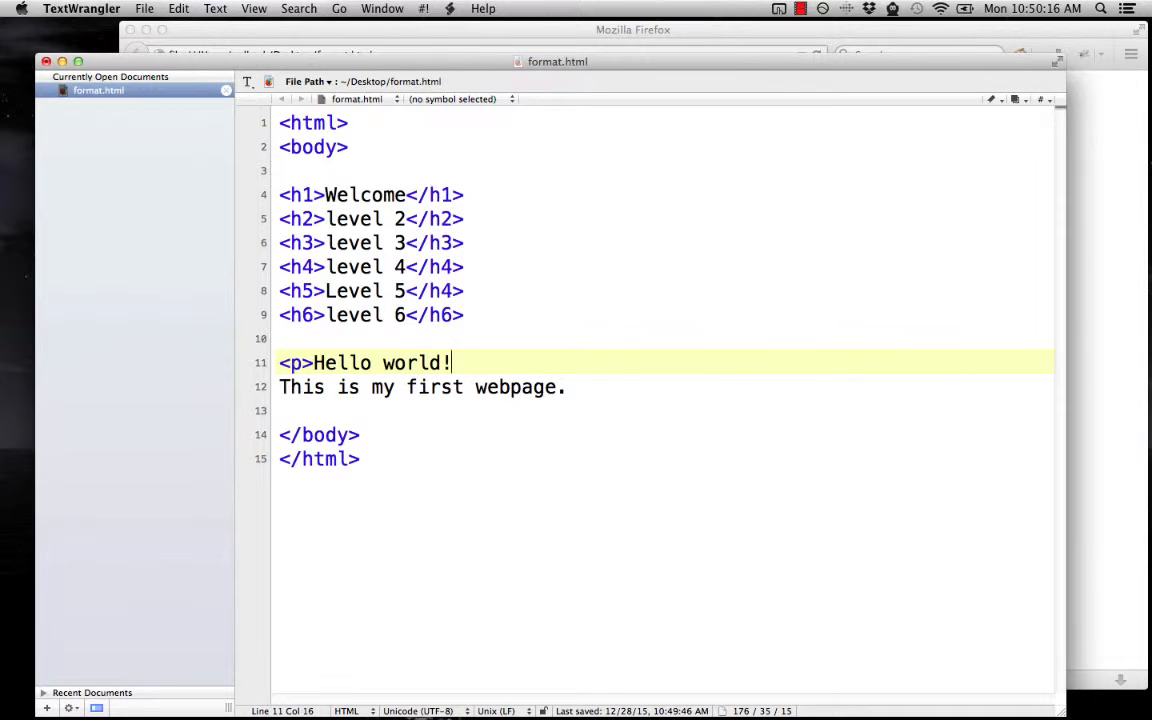
text(</p>)
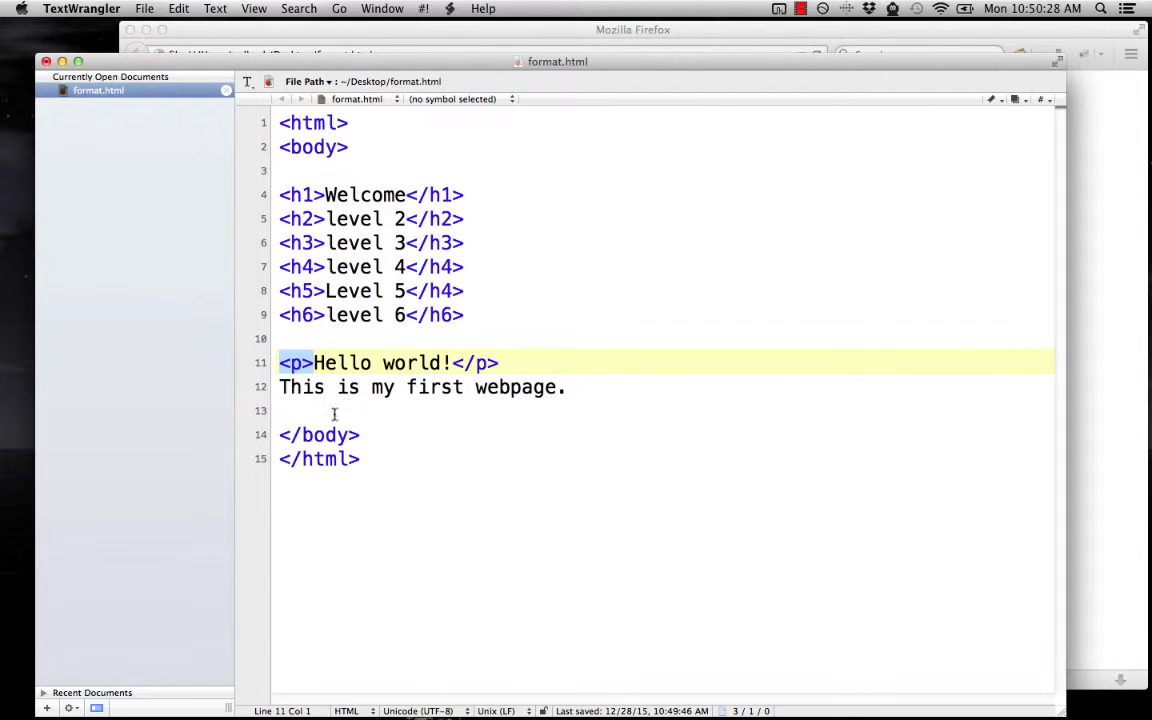
mouse_move(476, 370)
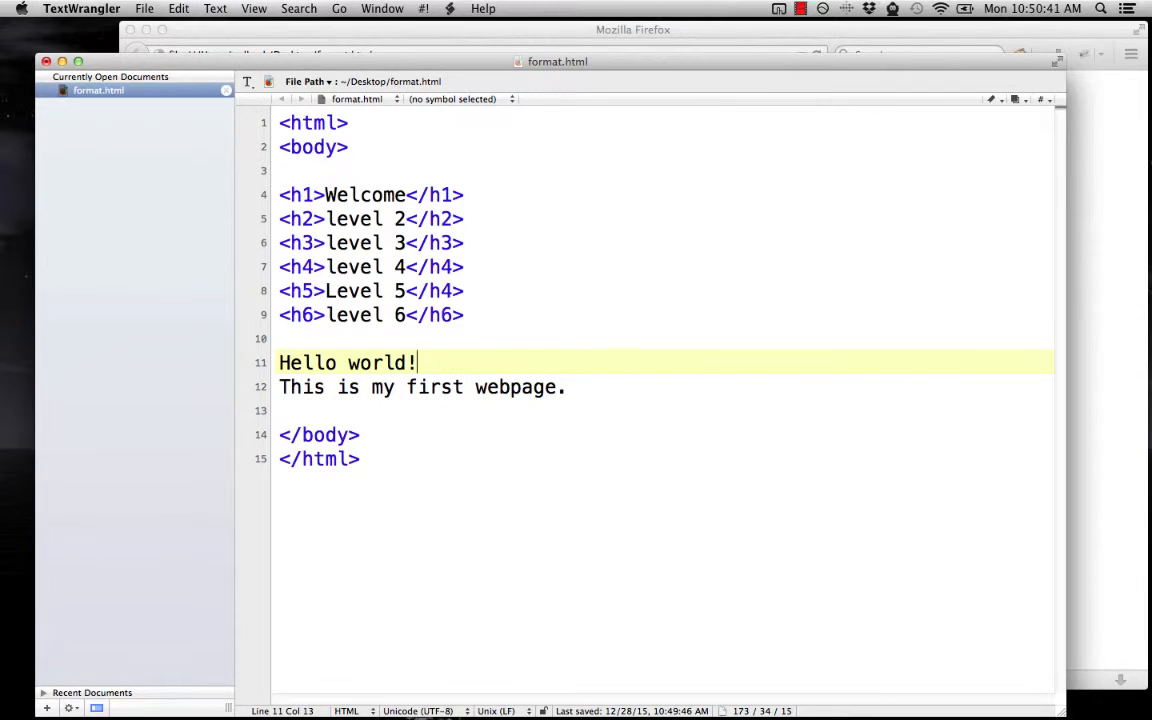
Settle on a self-closing <p /> tag after Hello world!
text(<p>)
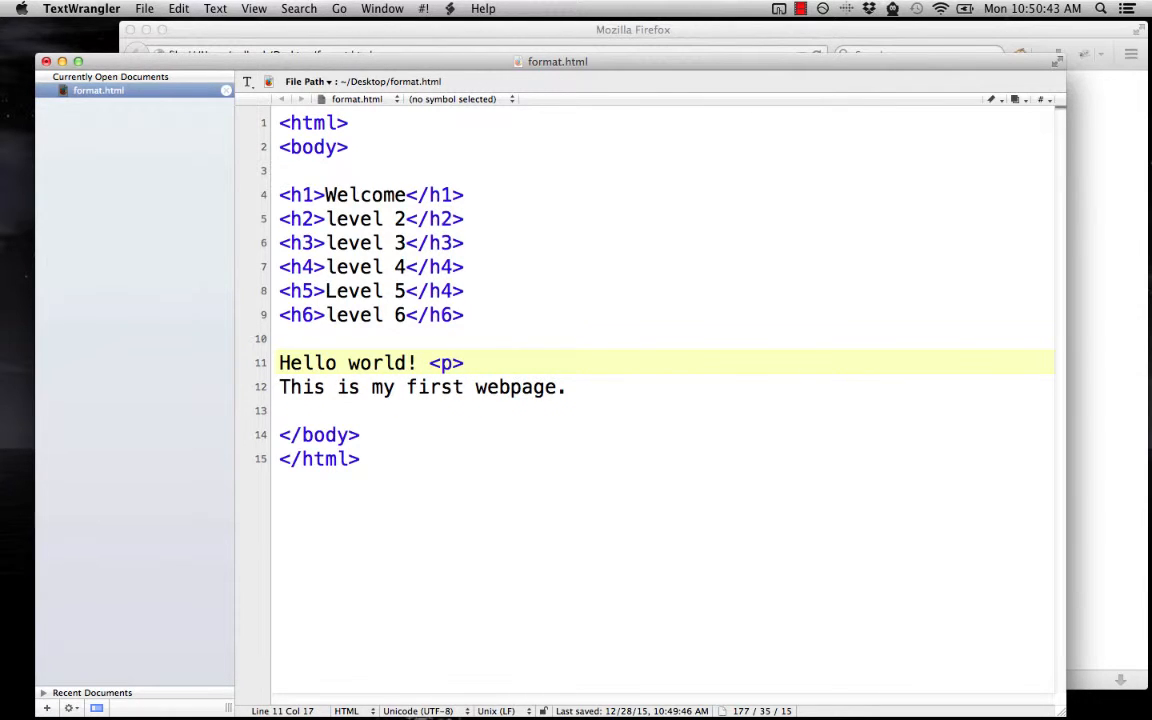
text(/)
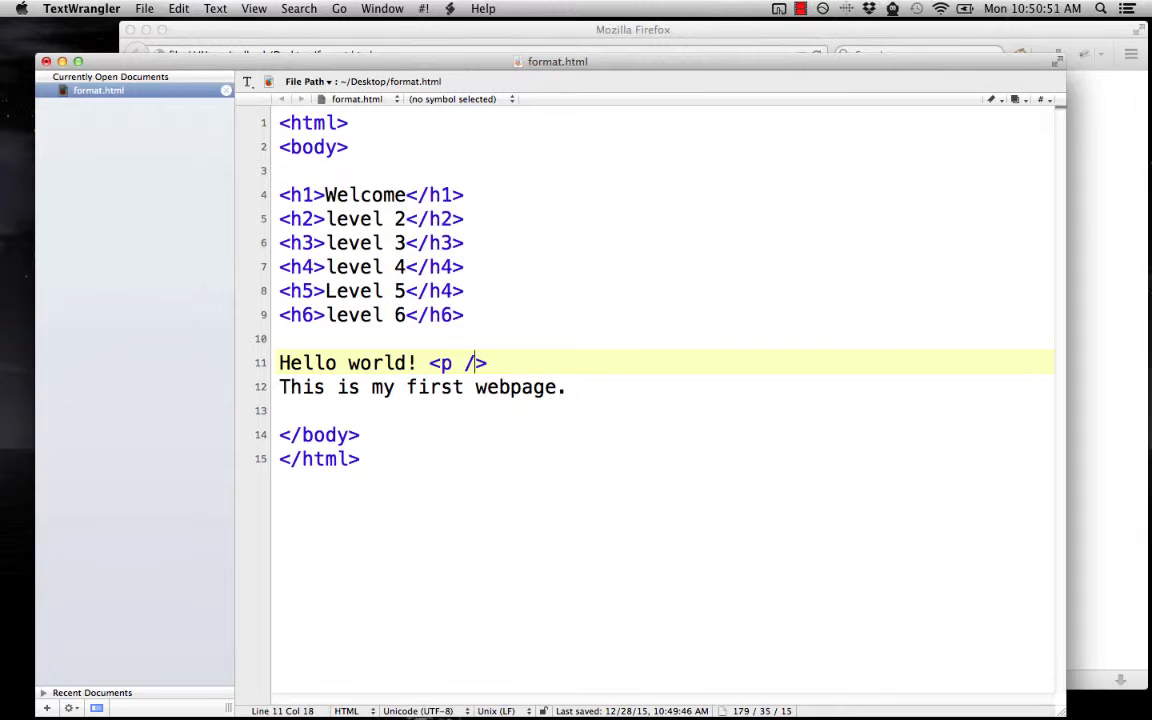
key(Backspace)
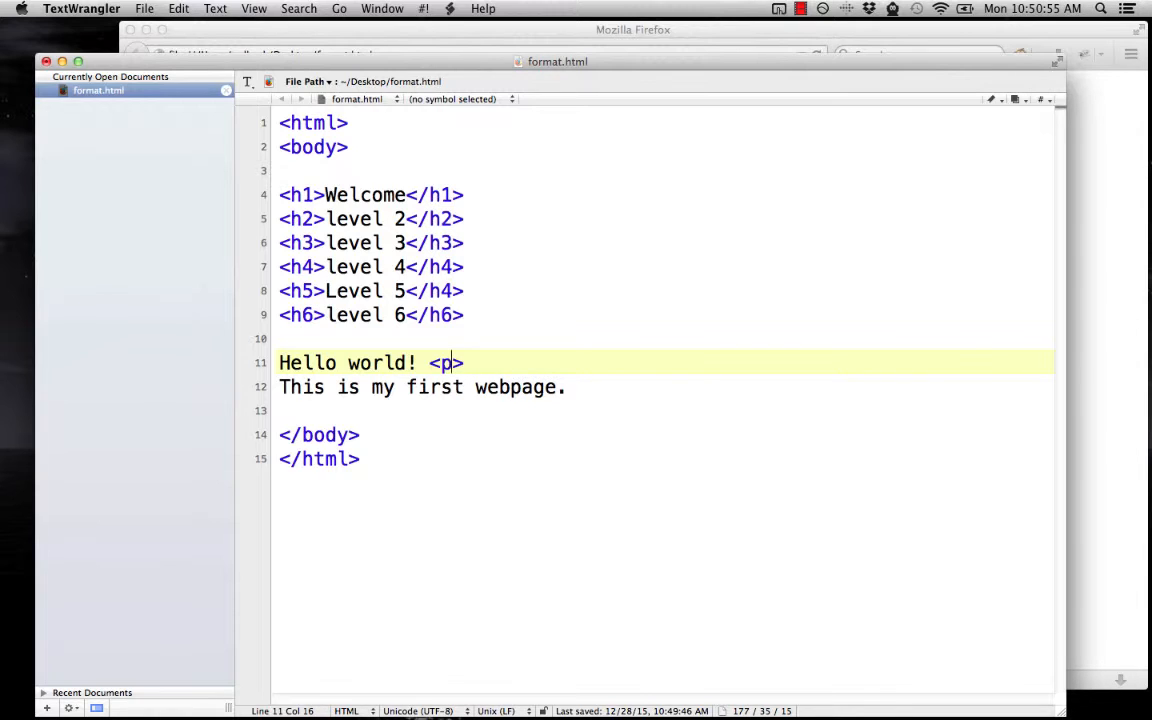
text(/)
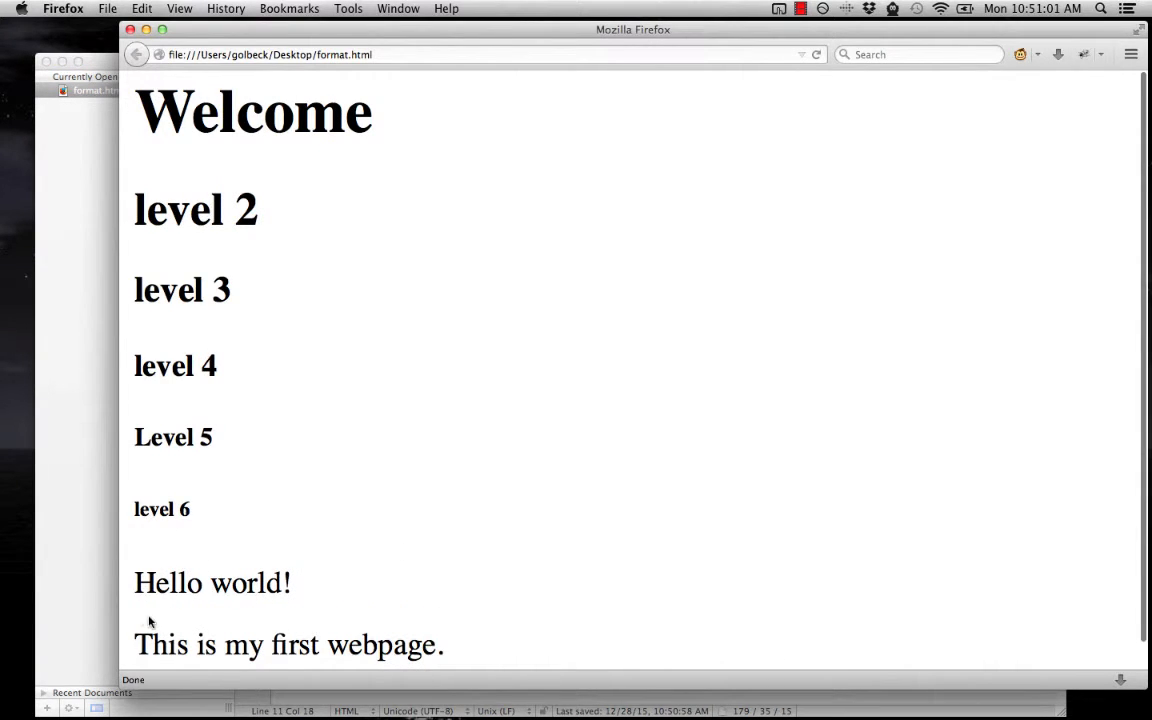
mouse_move(296, 622)
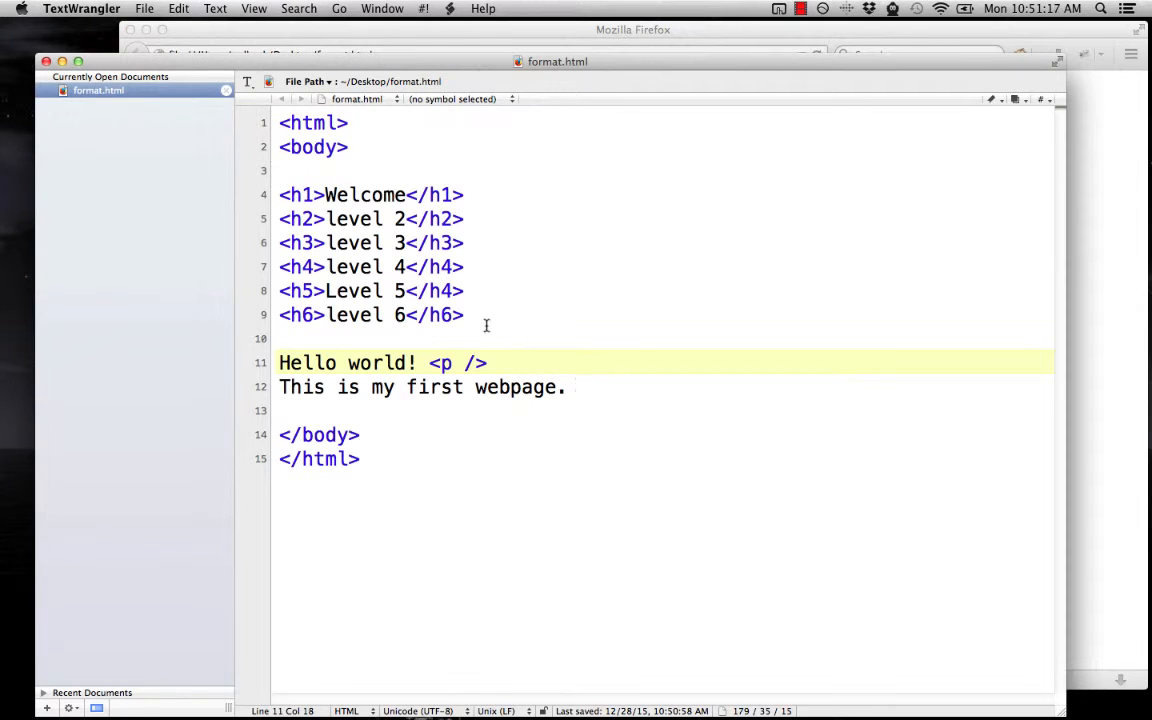
Wrap the h1–h6 headings in <!-- --> comment markers and check the result in Firefox
key(Return)
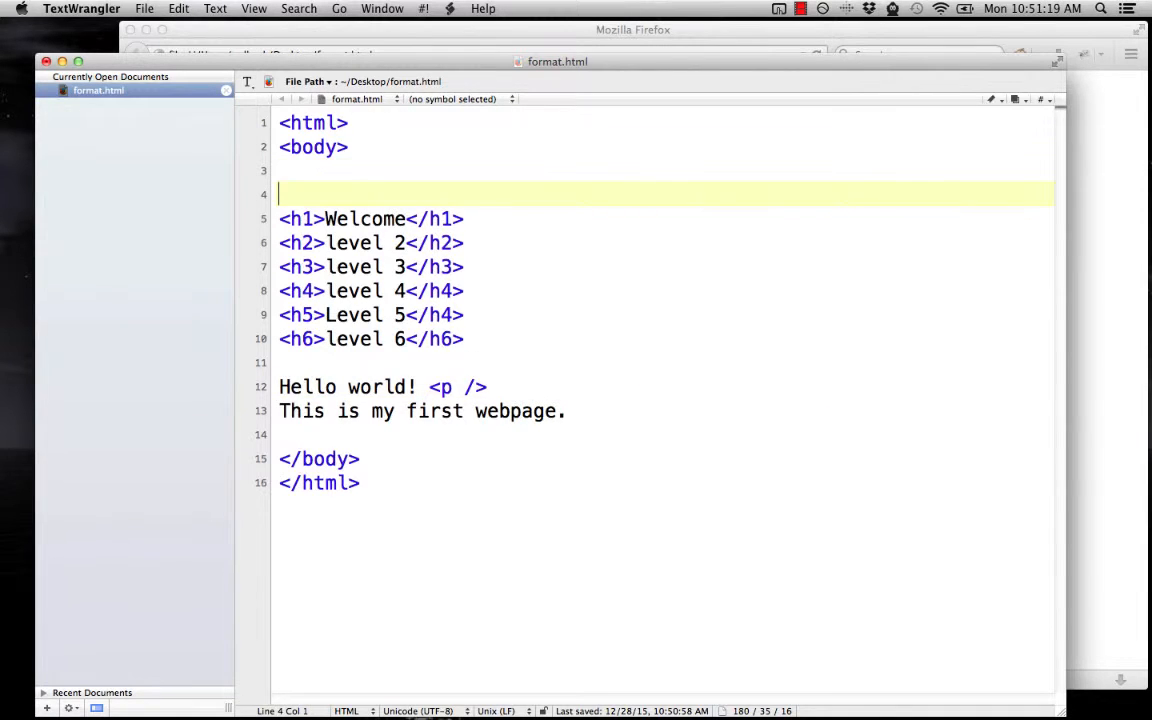
text(<!)
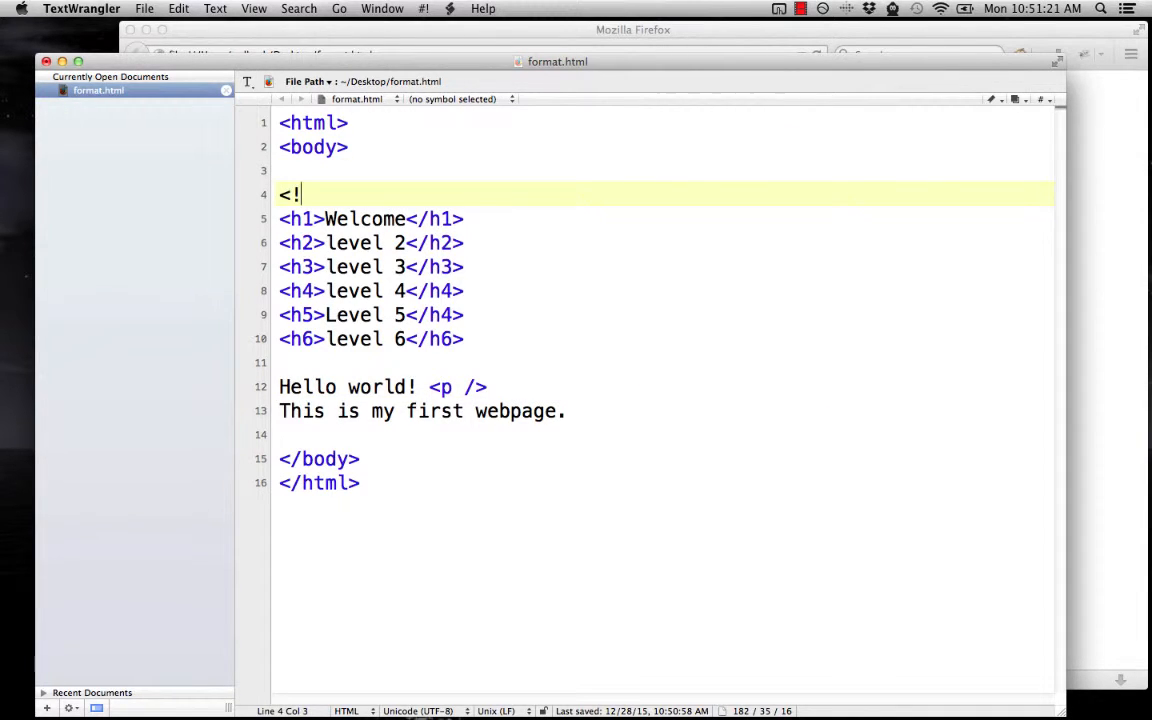
text(--)
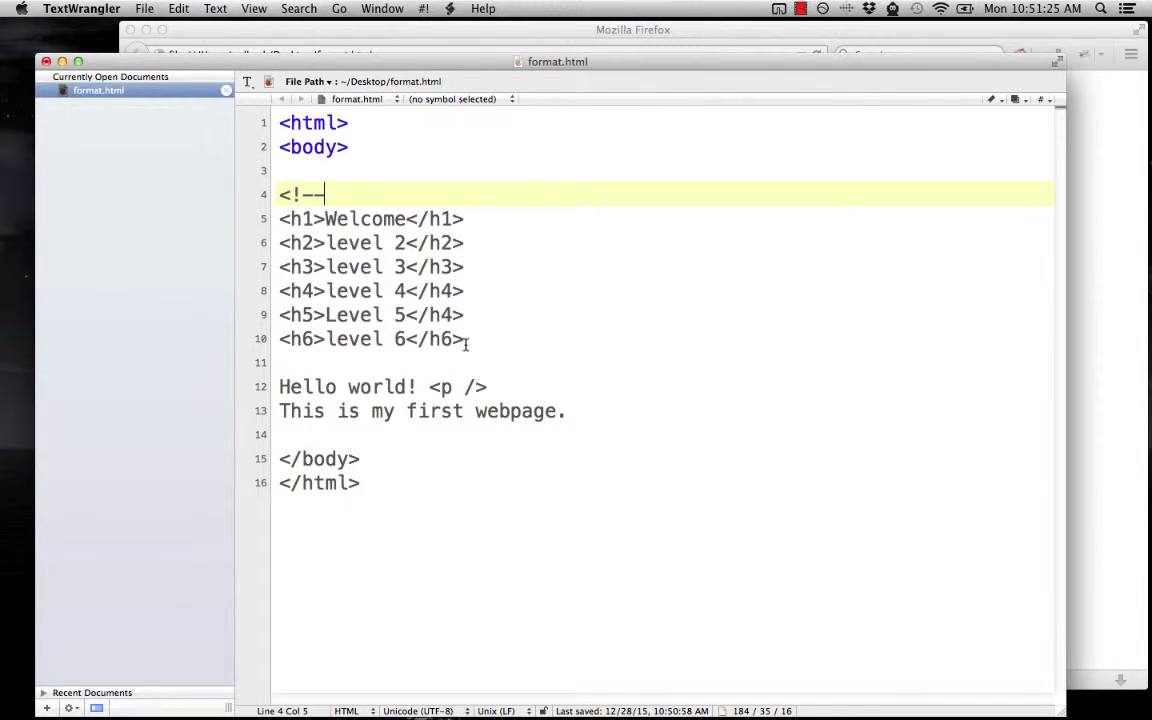
click(464, 362)
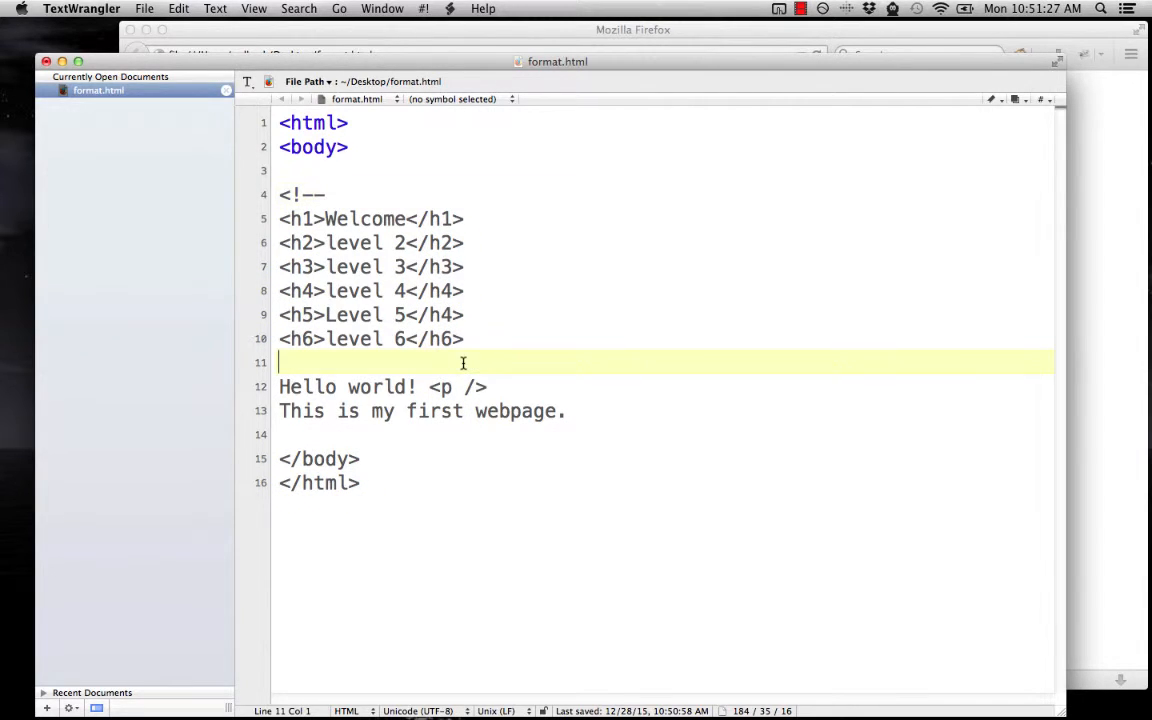
text(--)
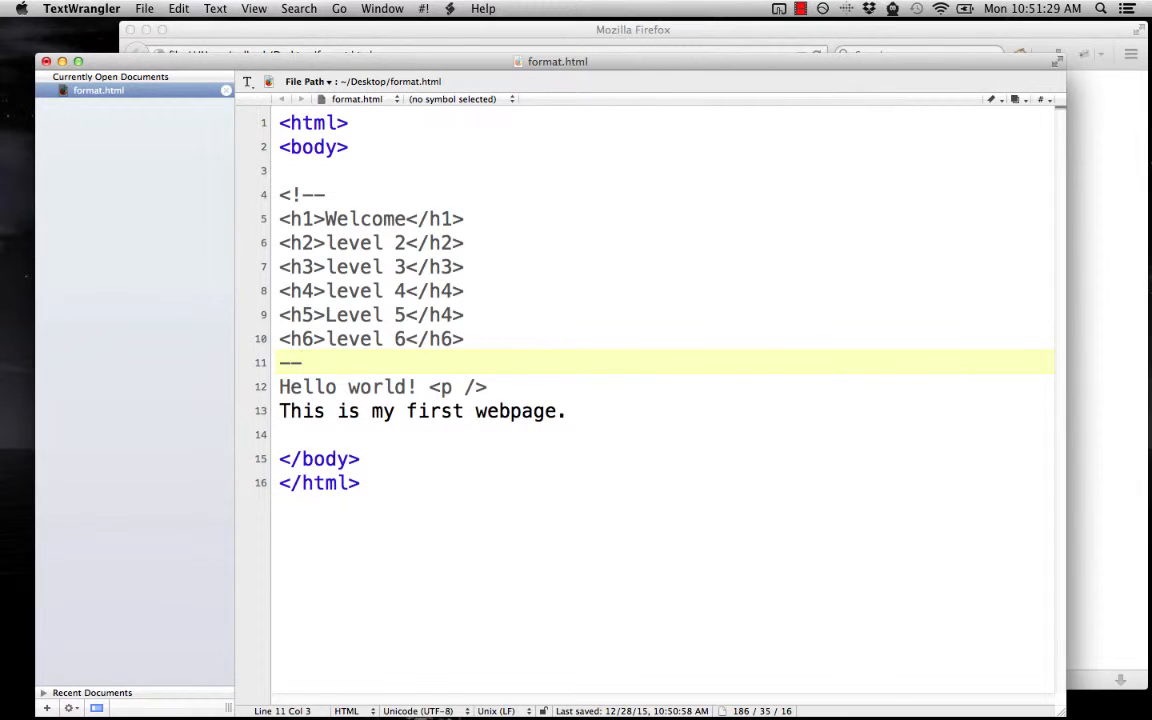
text(>)
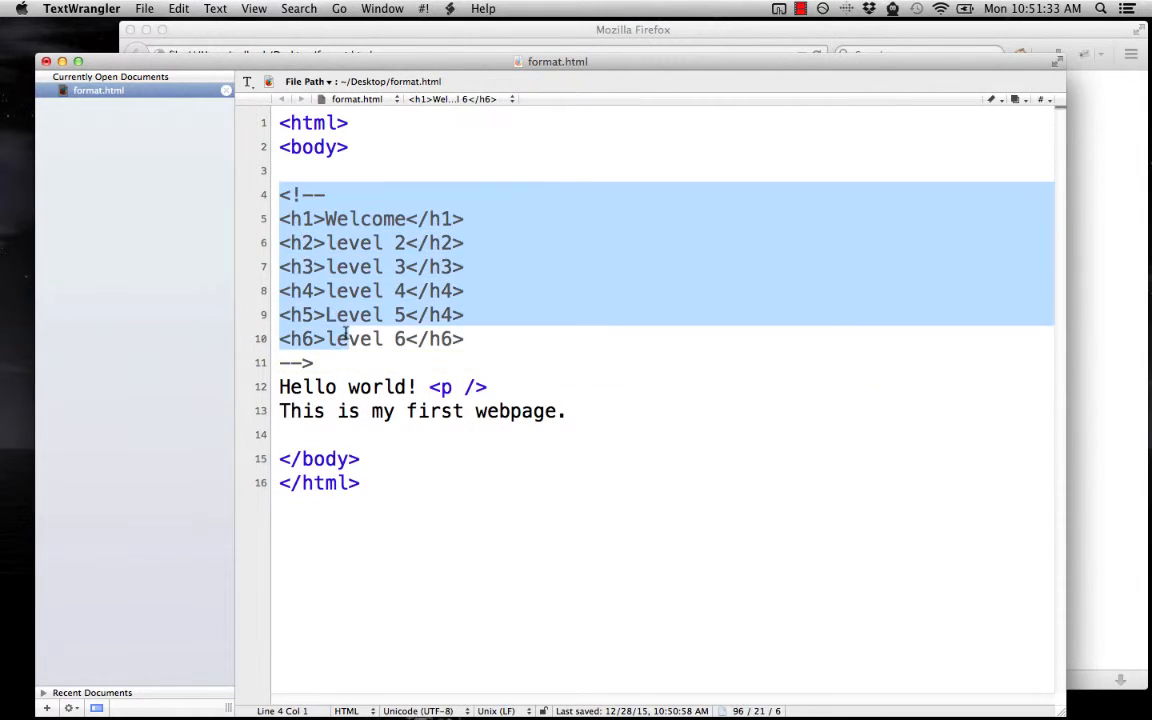
click(350, 362)
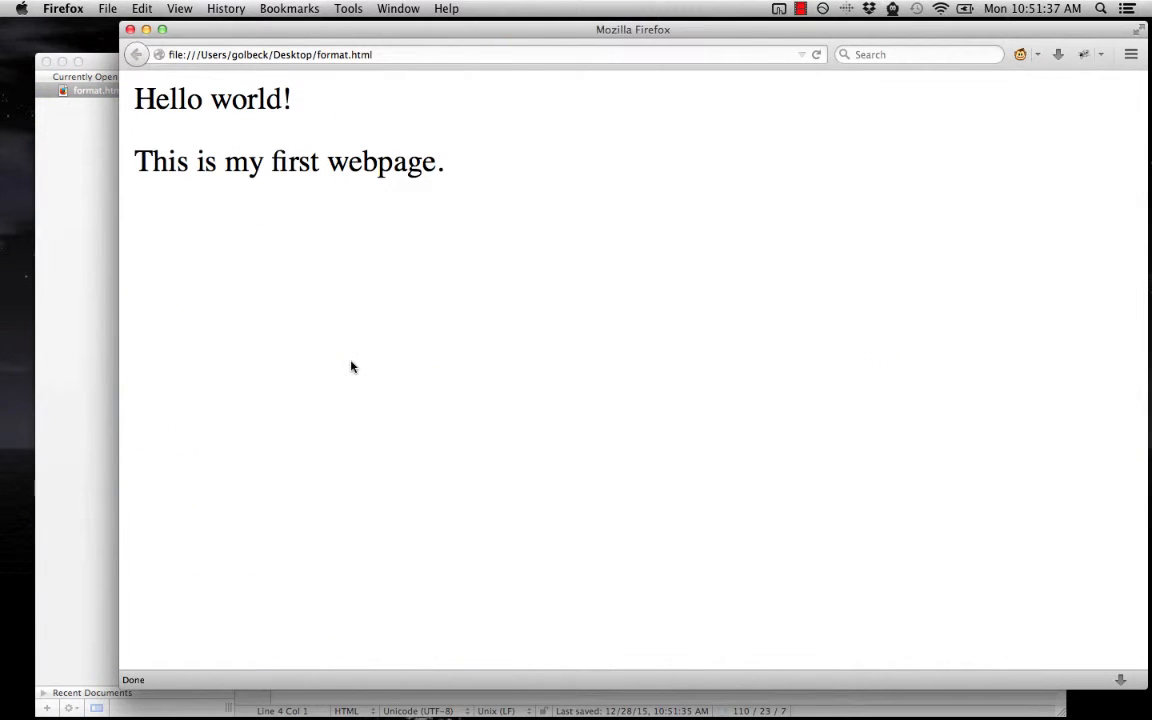
mouse_move(460, 228)
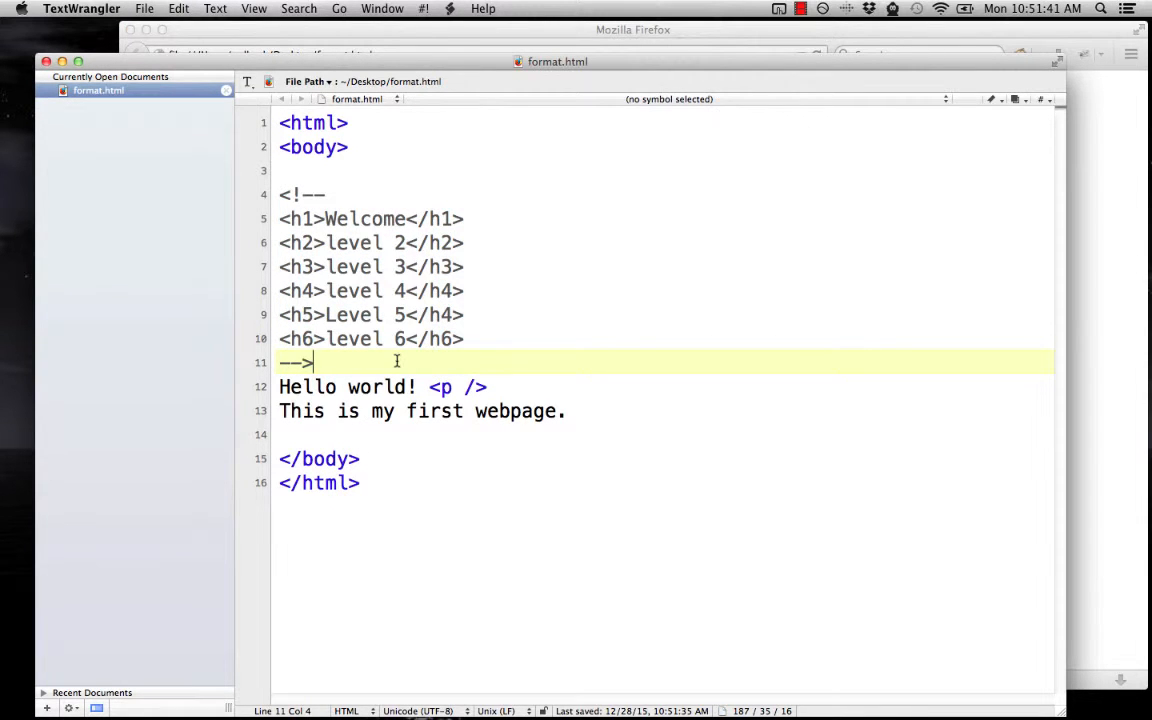
Wrap Hello in <b></b>, world in <u></u> and first in <i></i>
key(Return)
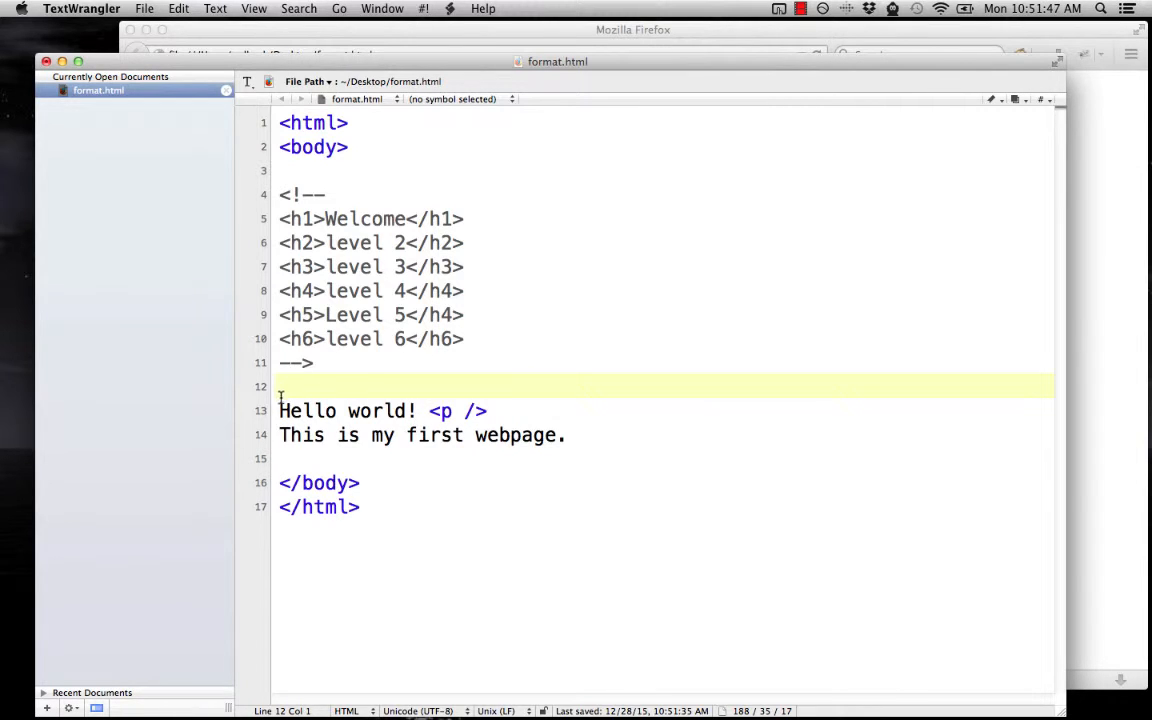
text(<b>)
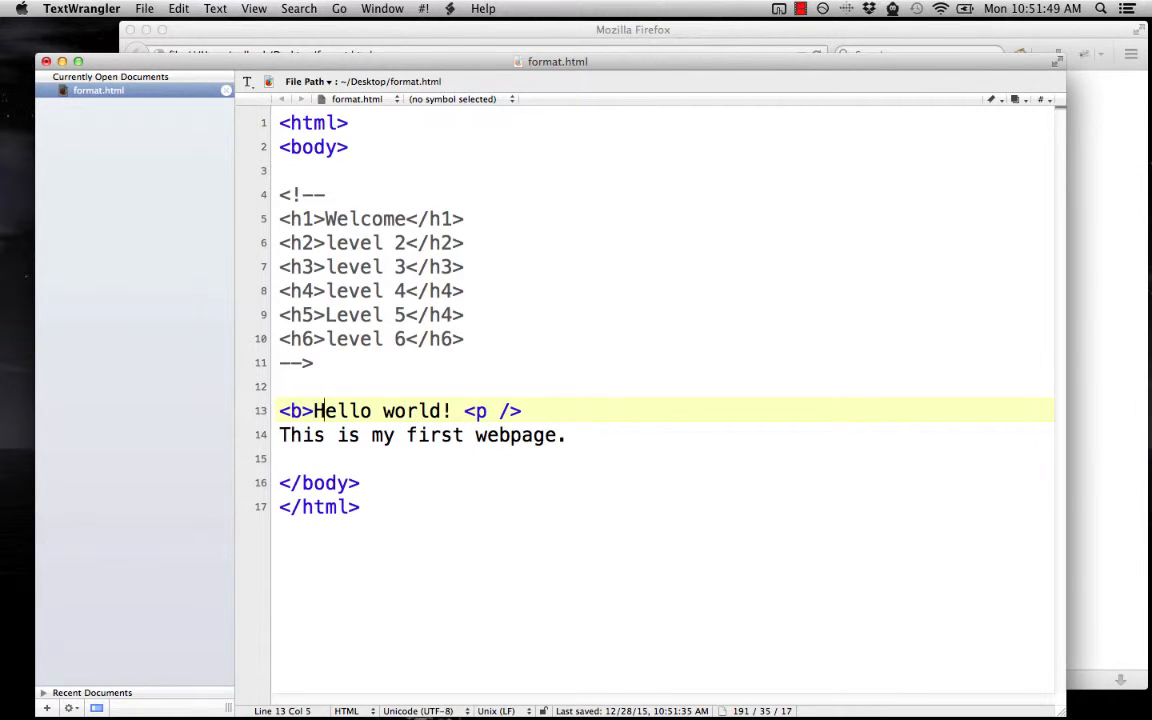
text(</b>)
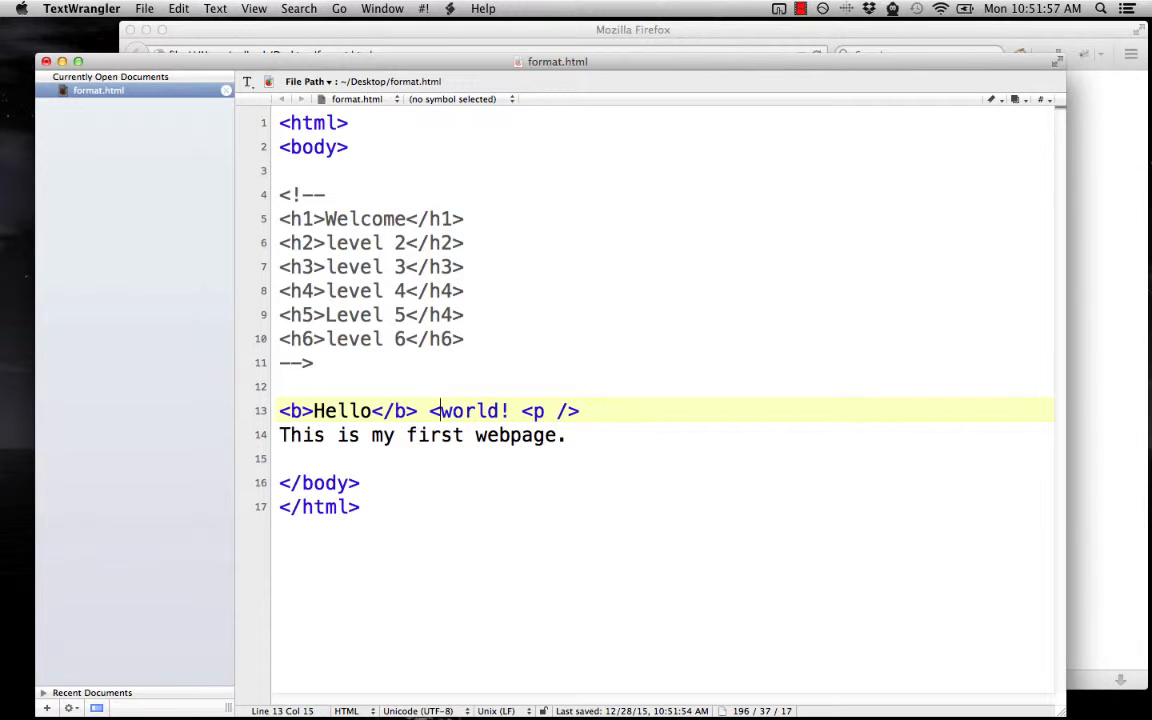
text(u>)
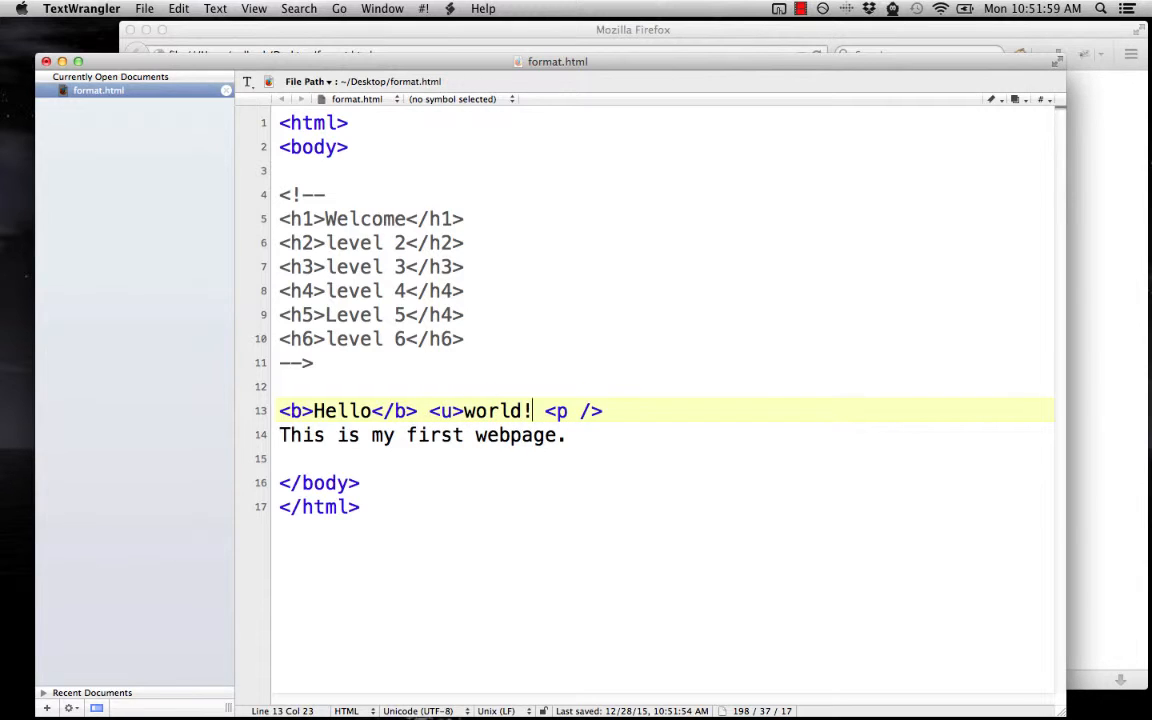
text(</u>)
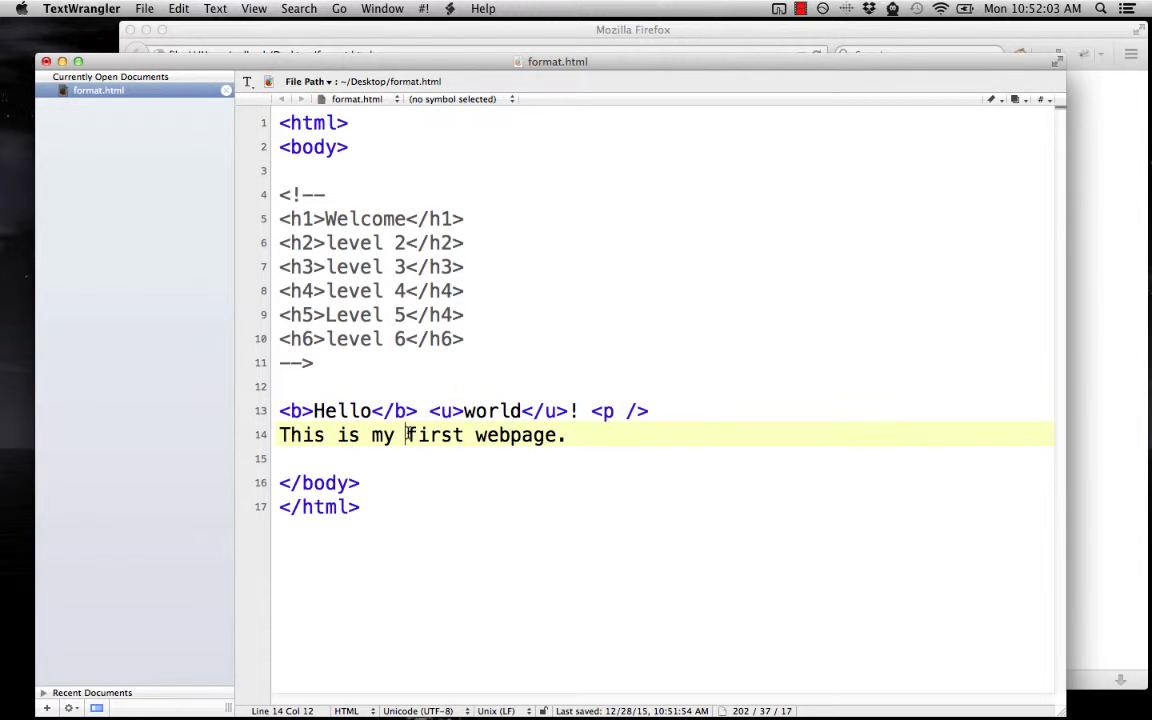
text(<i>)
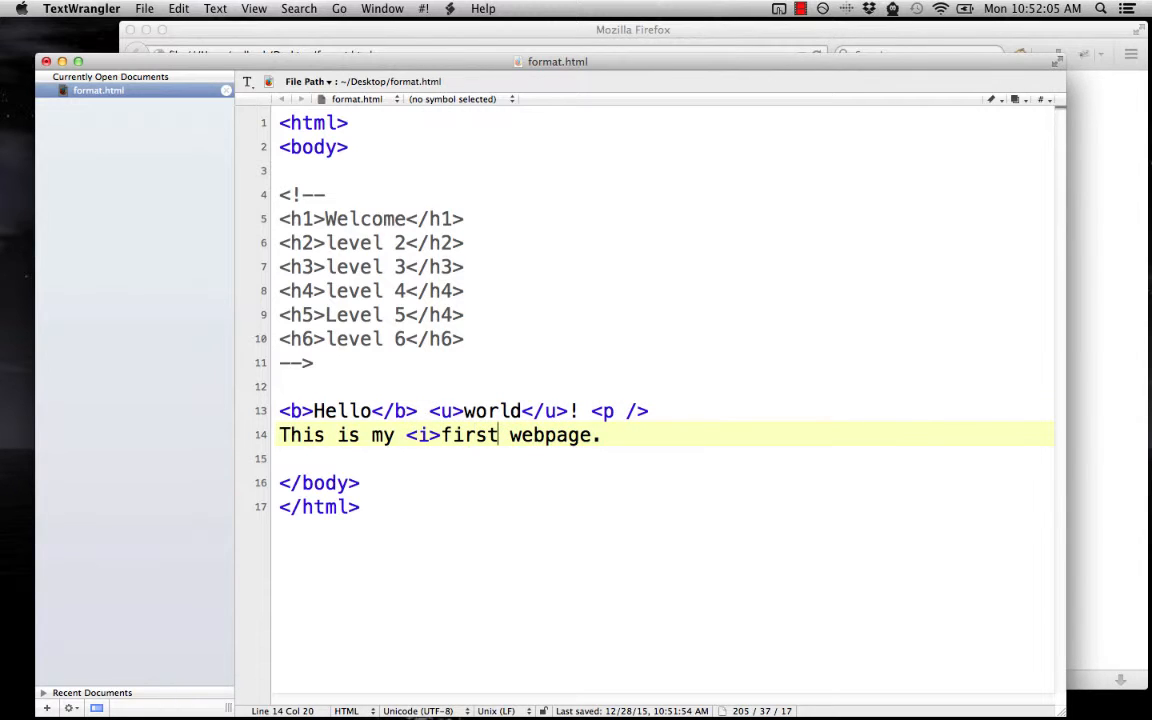
text(</i>)
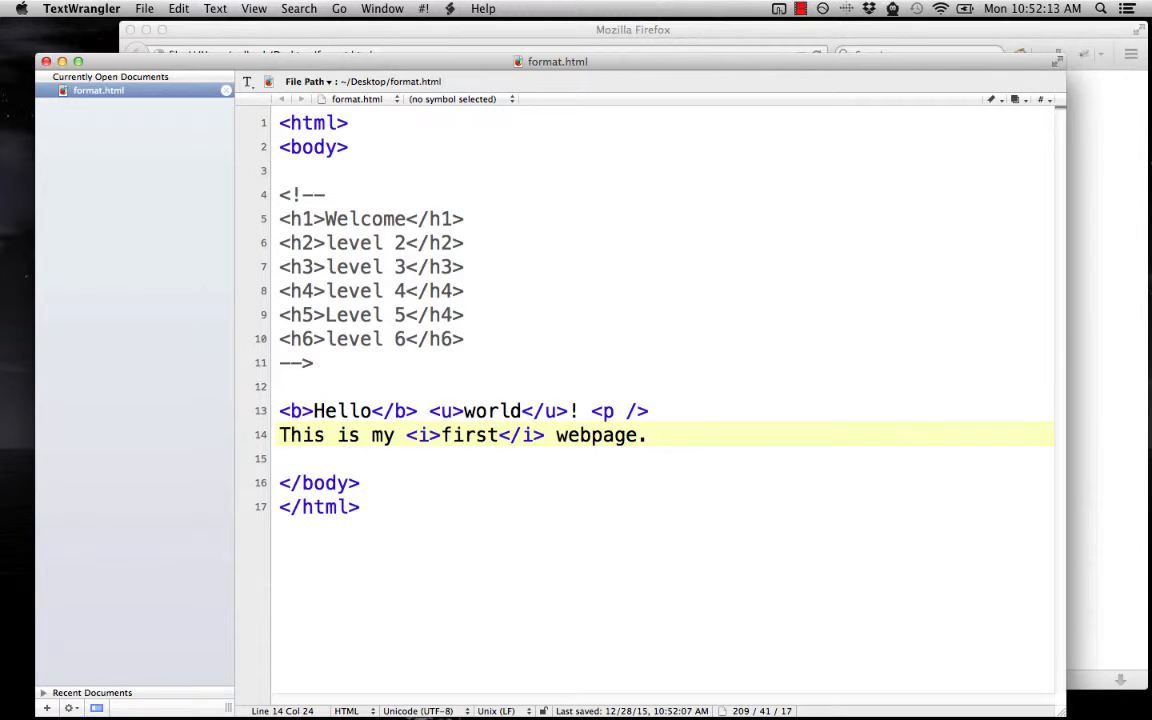
mouse_move(516, 400)
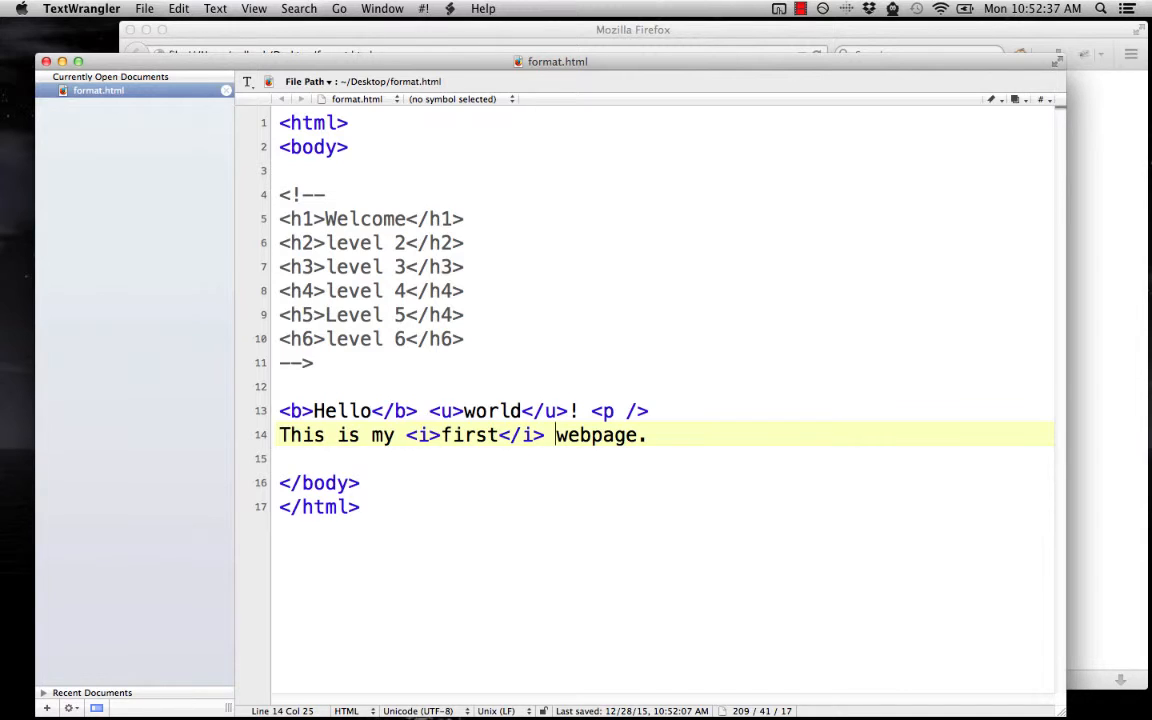
Insert <span style="text-decoration:underline"> before the word webpage to start the underline span
text(<s)
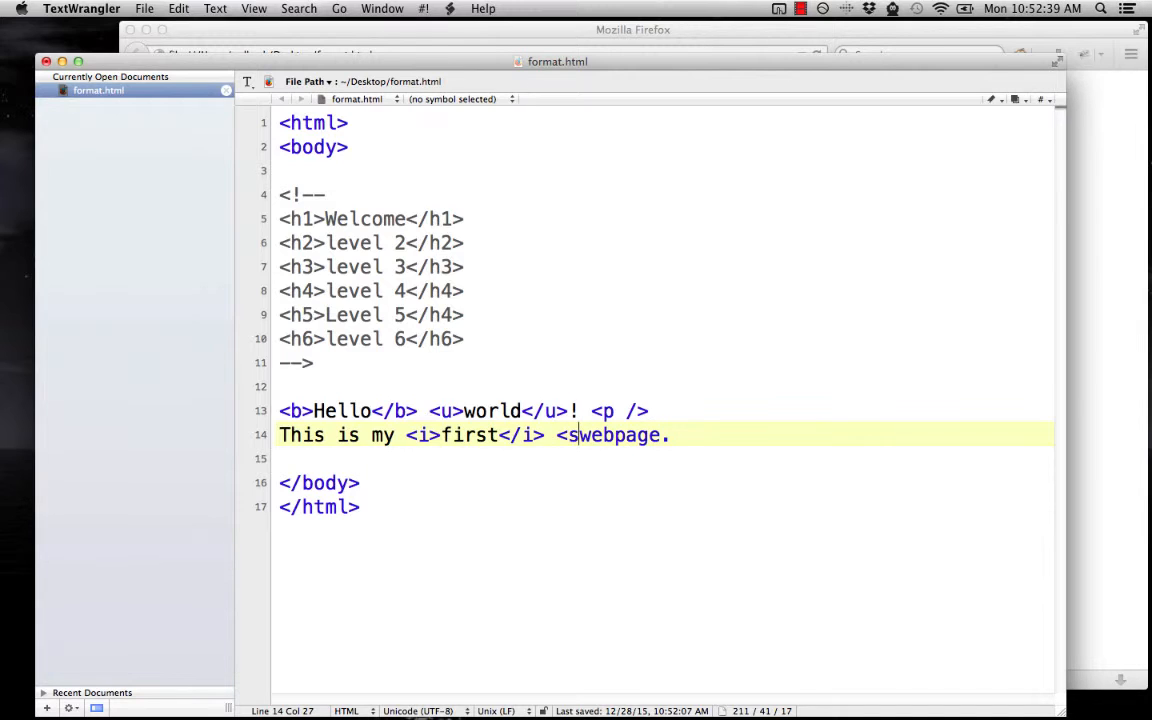
text(pan stle)
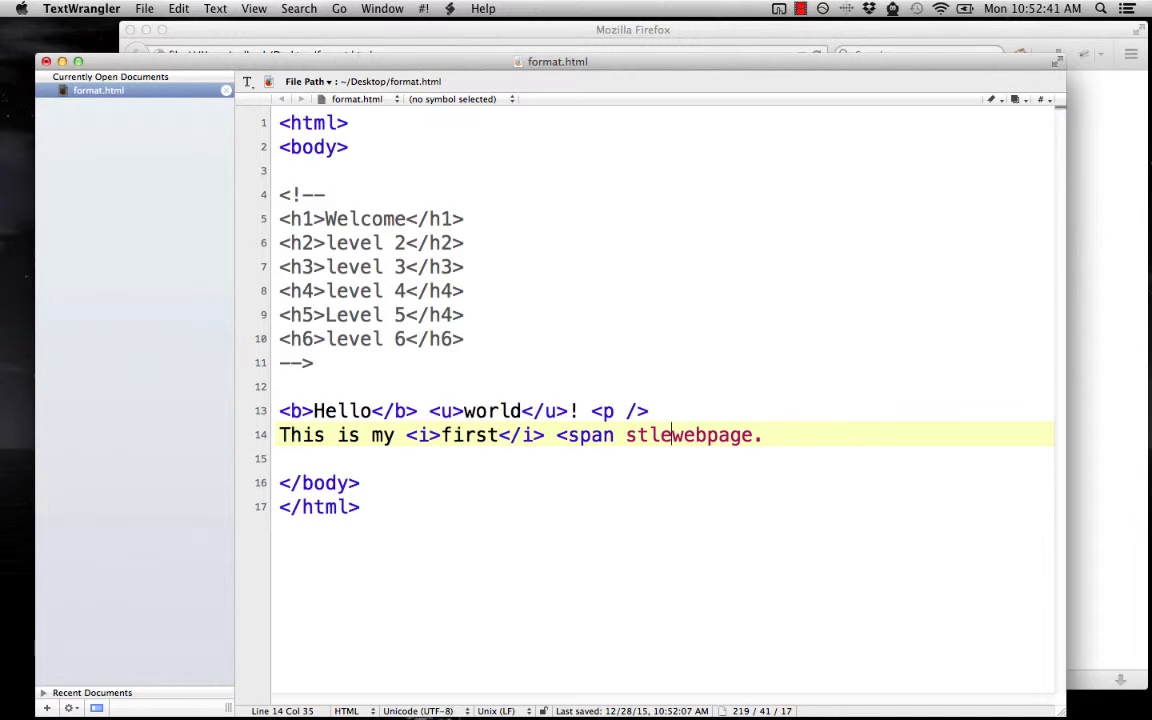
text(y)
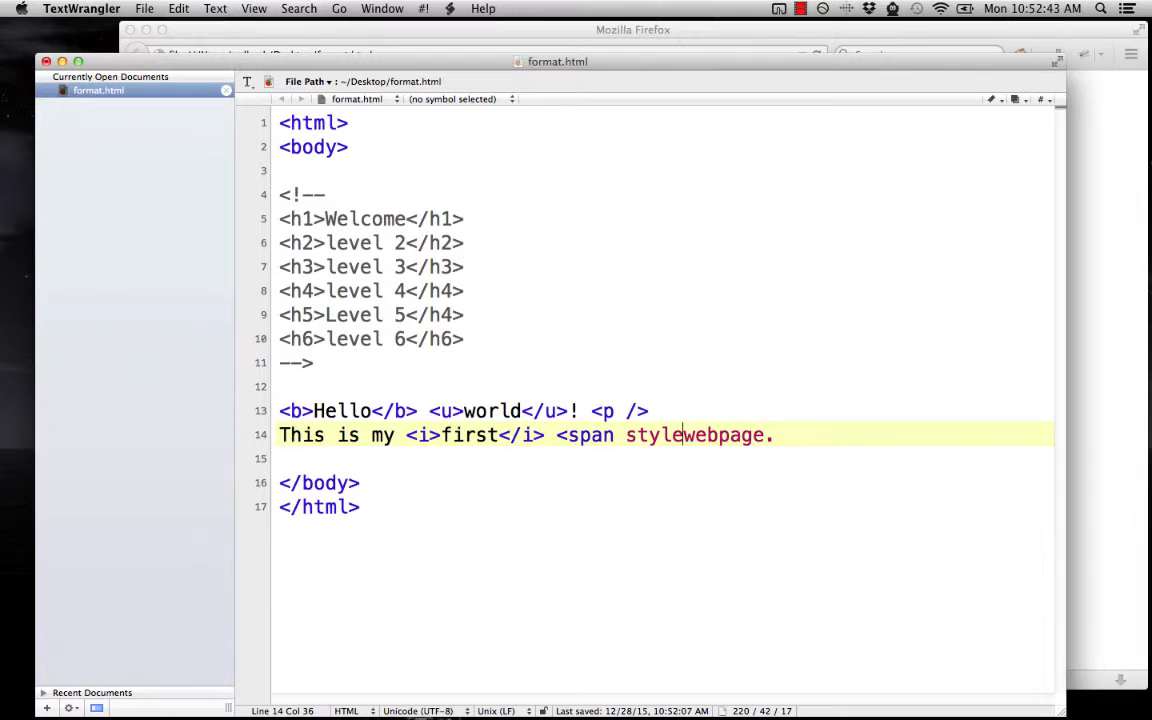
text(="text-de)
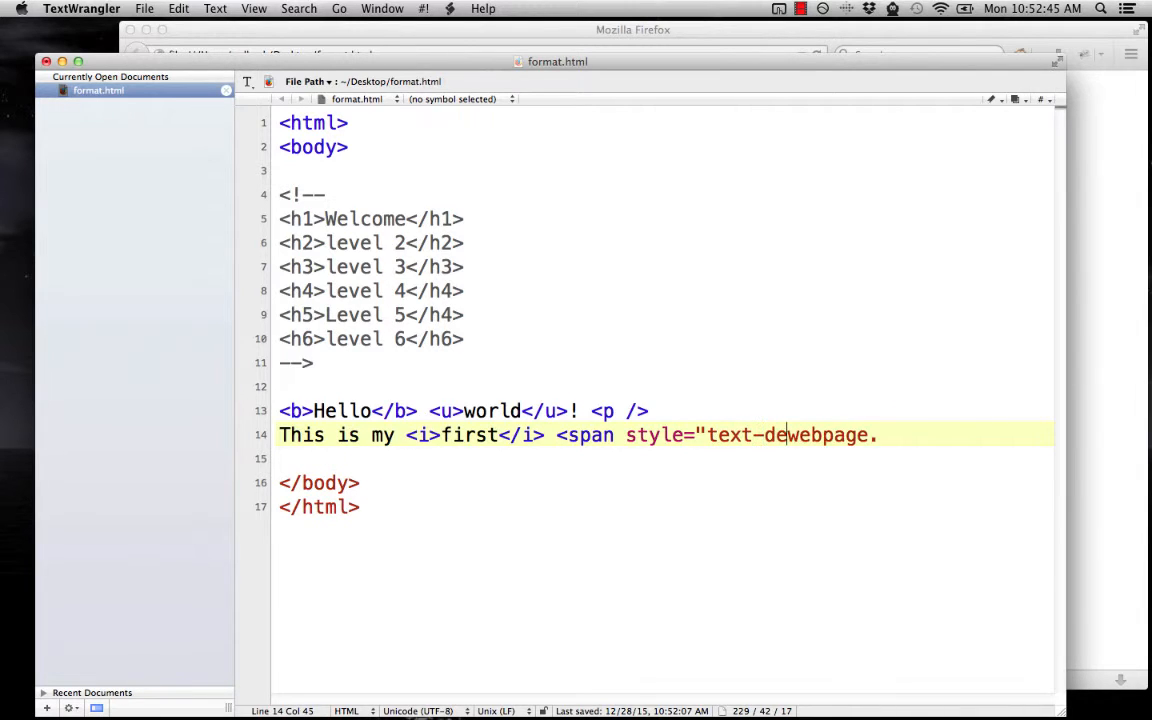
text(coration:underl)
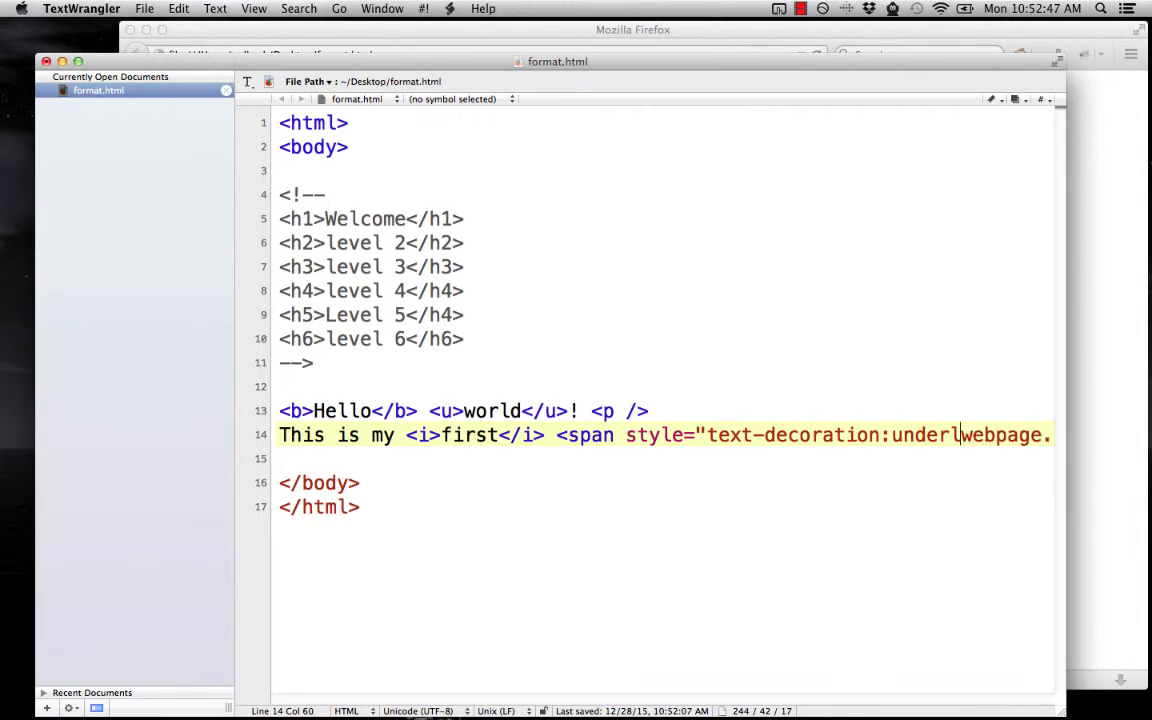
text(ine">)
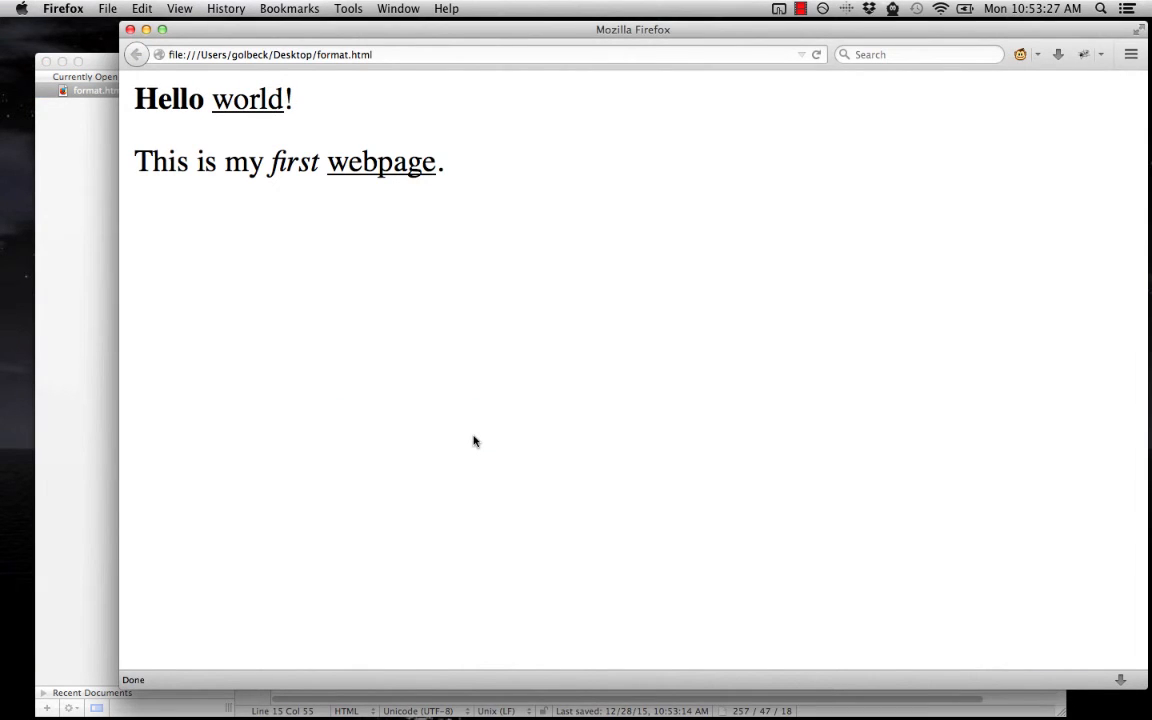
mouse_move(332, 212)
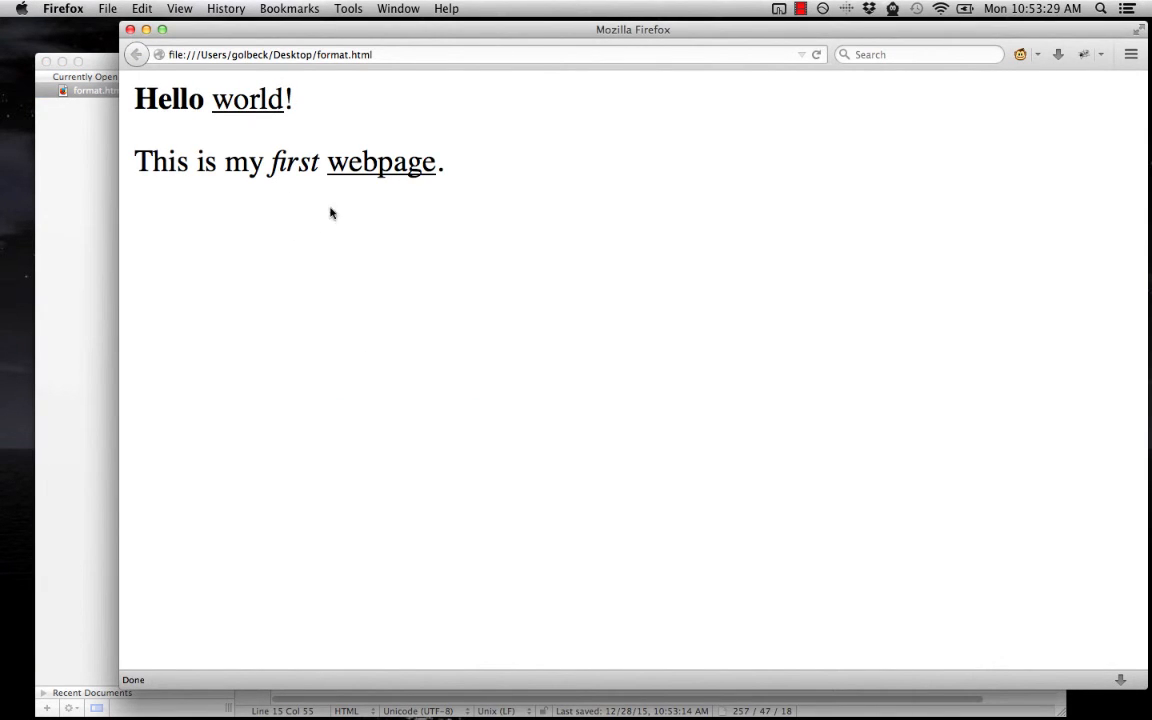